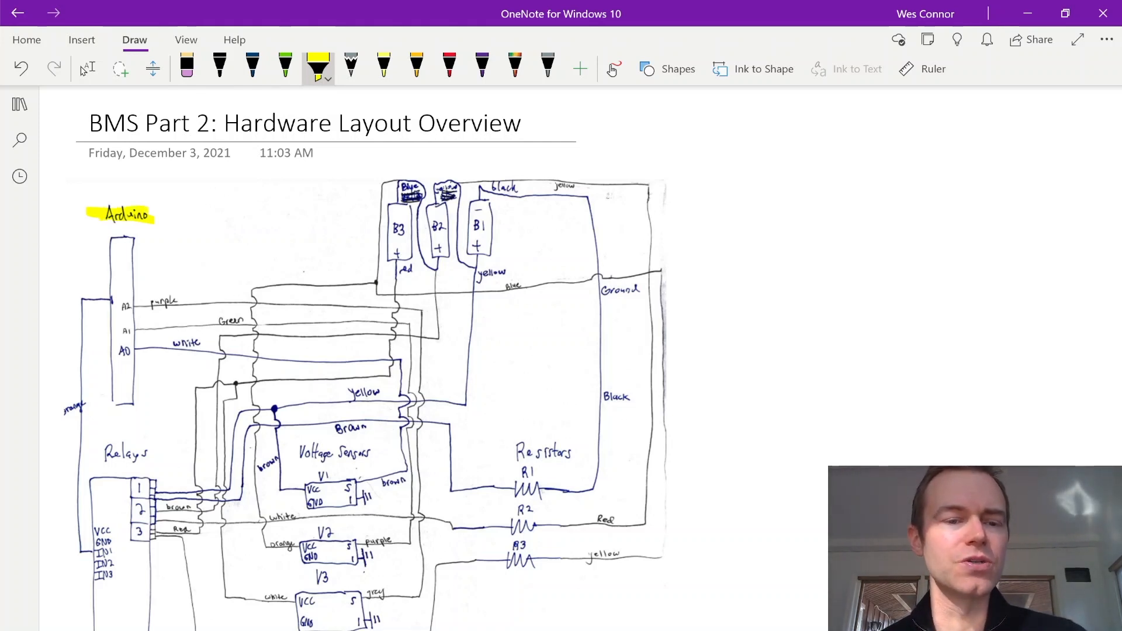
# Step: Highlight the Arduino, Relays, Voltage Sensors and Resistors labels in yellow, then clear the strokes again
pyautogui.moveTo(91, 452); pyautogui.dragTo(151, 452)
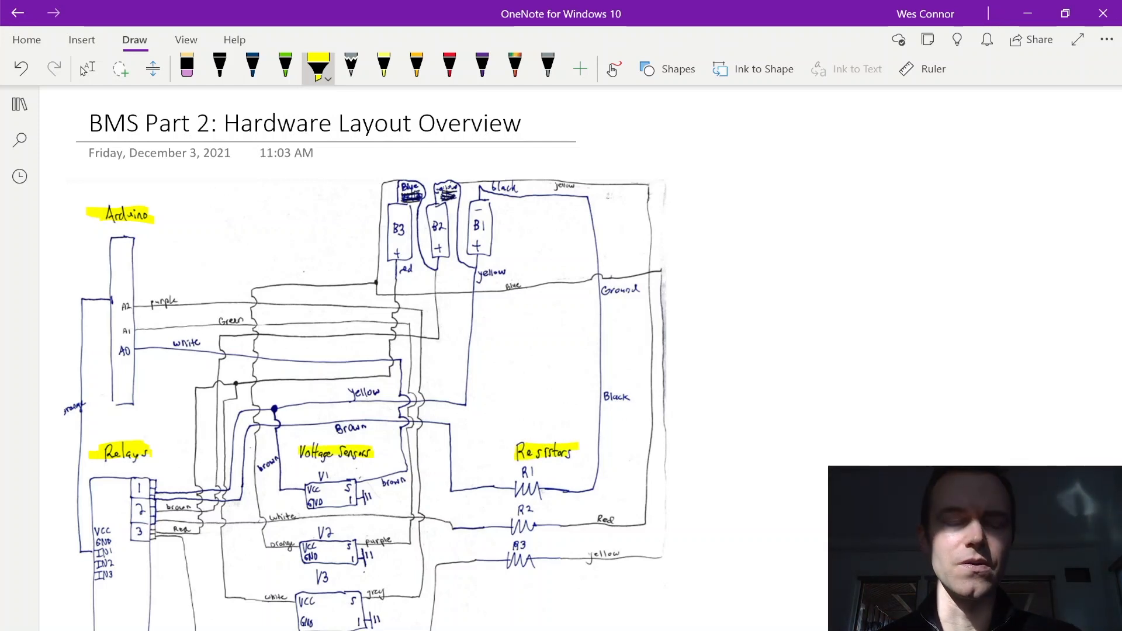
pyautogui.moveTo(365, 215); pyautogui.dragTo(501, 211)
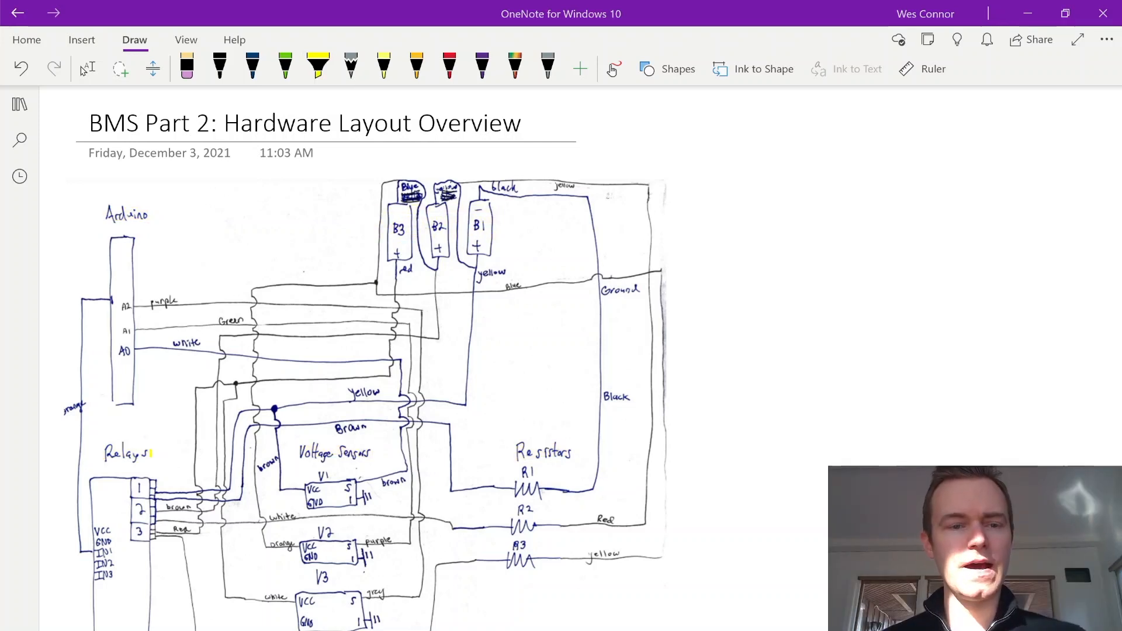
# Step: Highlight in yellow the A2 wire down to relay 1's inputs, battery B1, and the black wire to R1
pyautogui.click(318, 67)
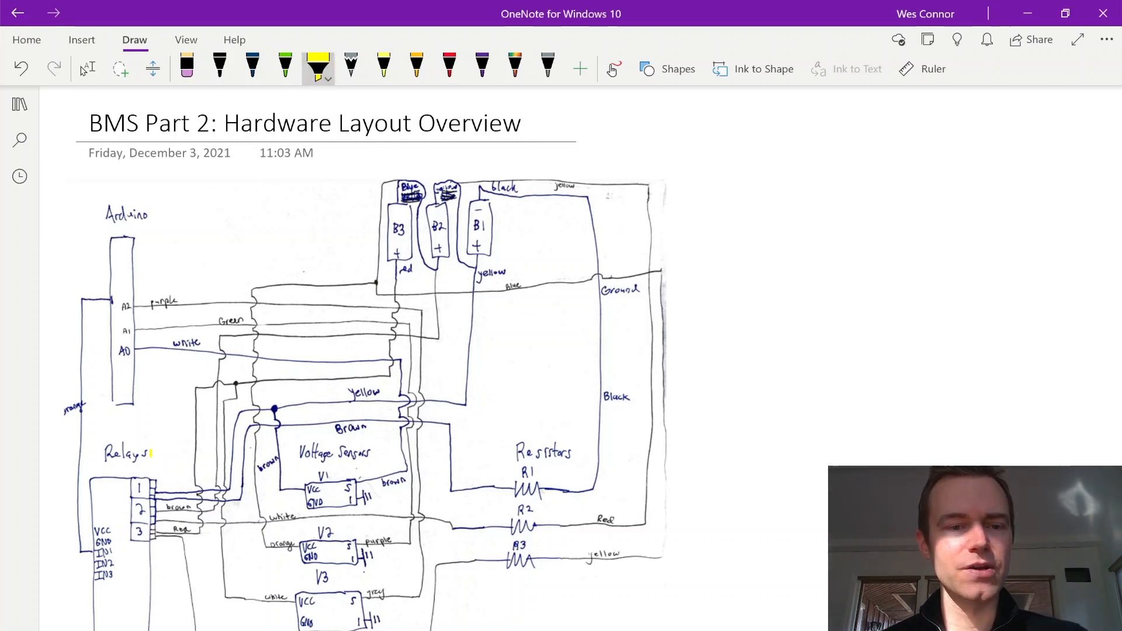
pyautogui.moveTo(115, 296); pyautogui.dragTo(77, 543)
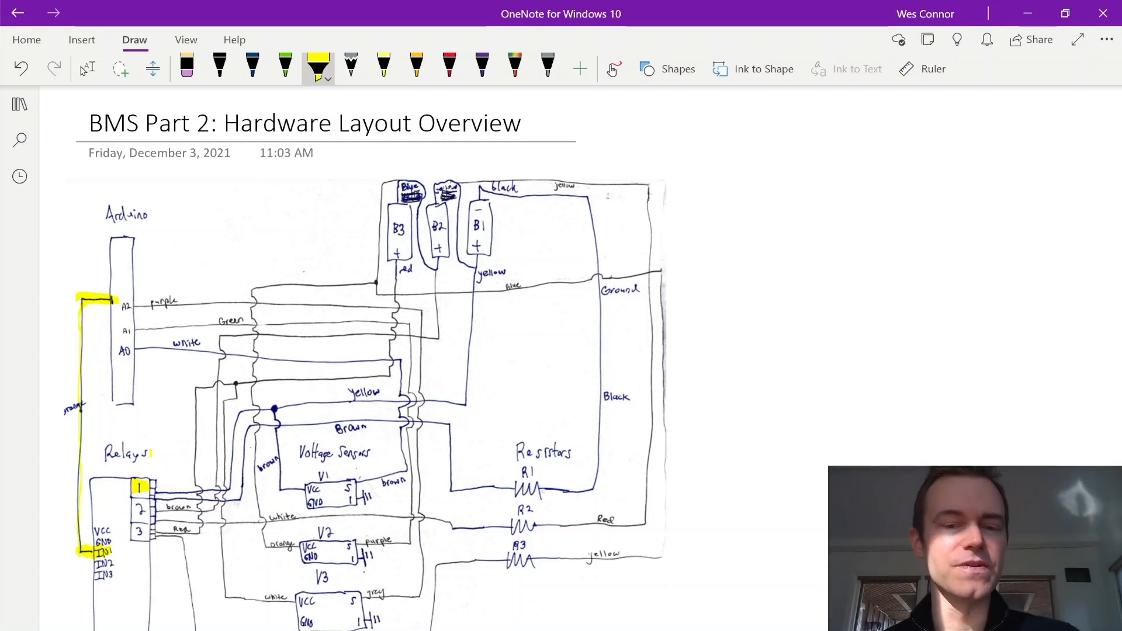
pyautogui.moveTo(479, 215); pyautogui.dragTo(483, 246)
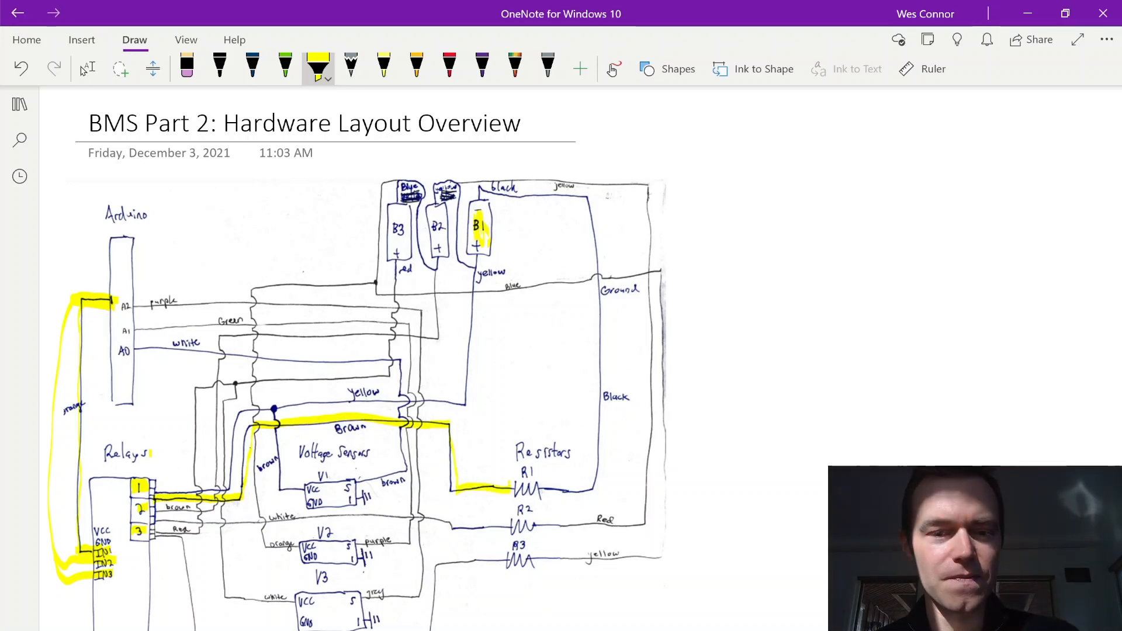
pyautogui.moveTo(515, 486); pyautogui.dragTo(601, 486)
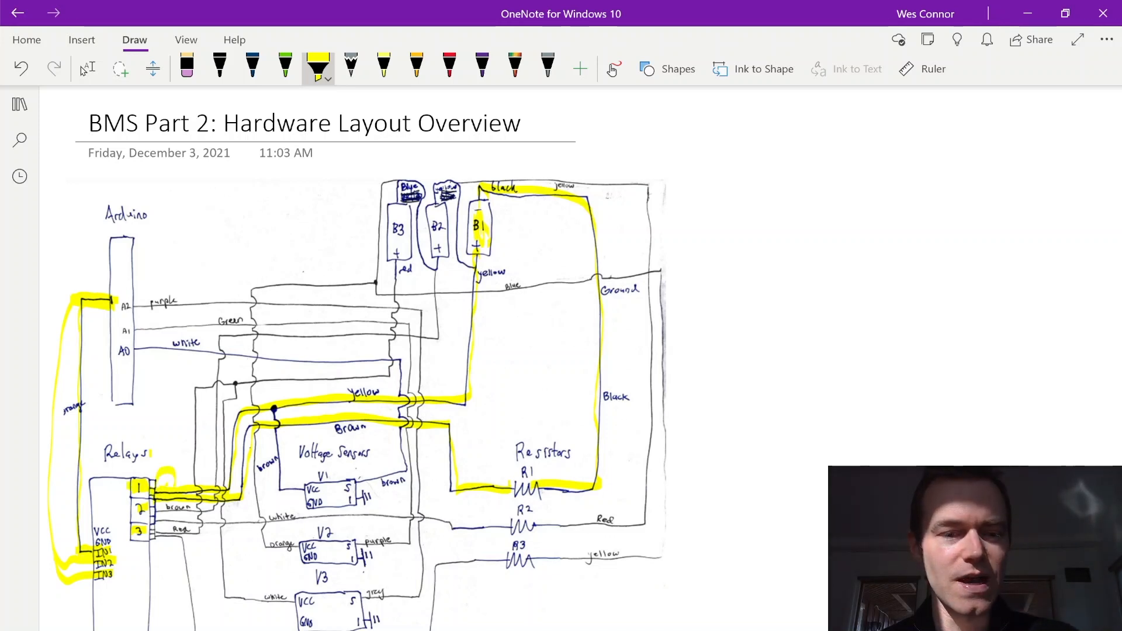
# Step: Draw green flow arrows at the wire crossing and below B1 pointing toward the Resistors
pyautogui.click(284, 68)
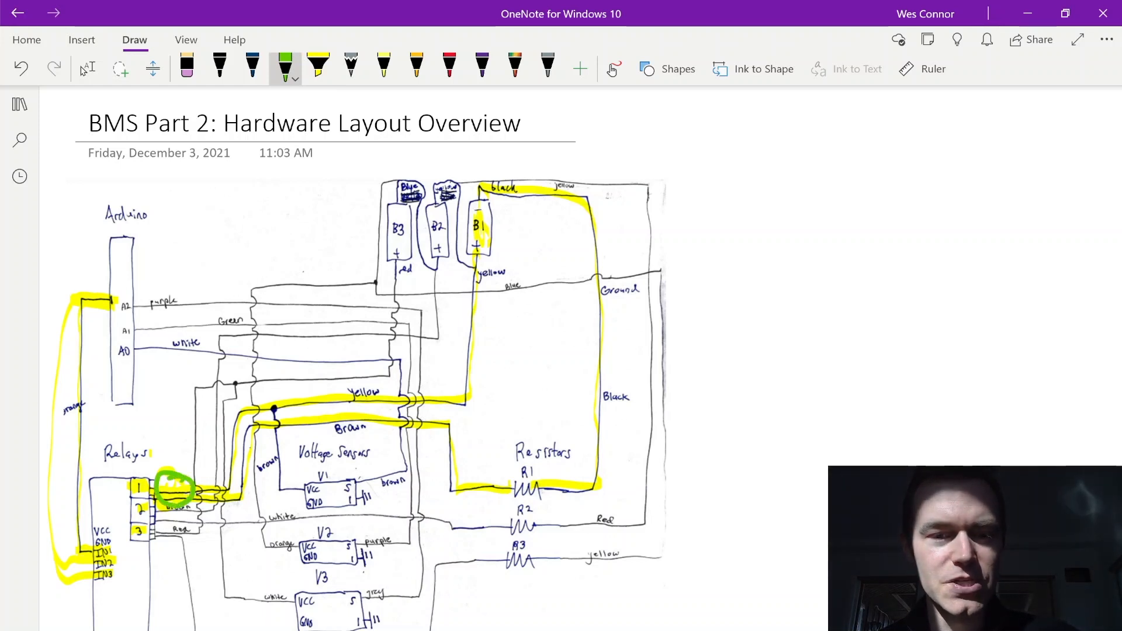
pyautogui.moveTo(426, 447); pyautogui.dragTo(462, 393)
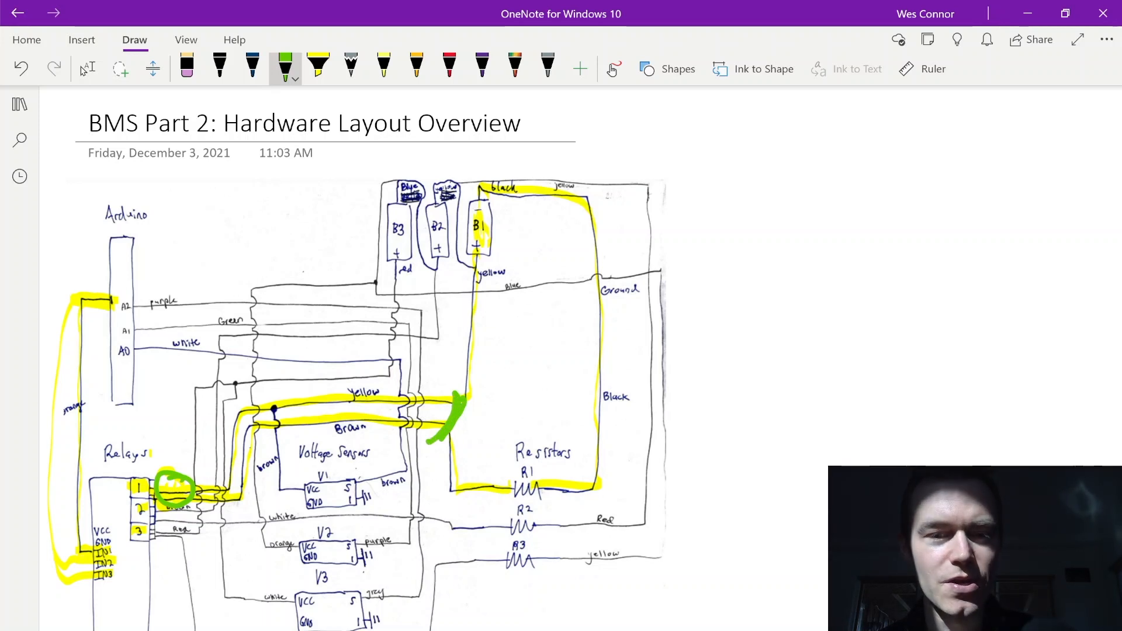
pyautogui.moveTo(482, 333); pyautogui.dragTo(482, 390)
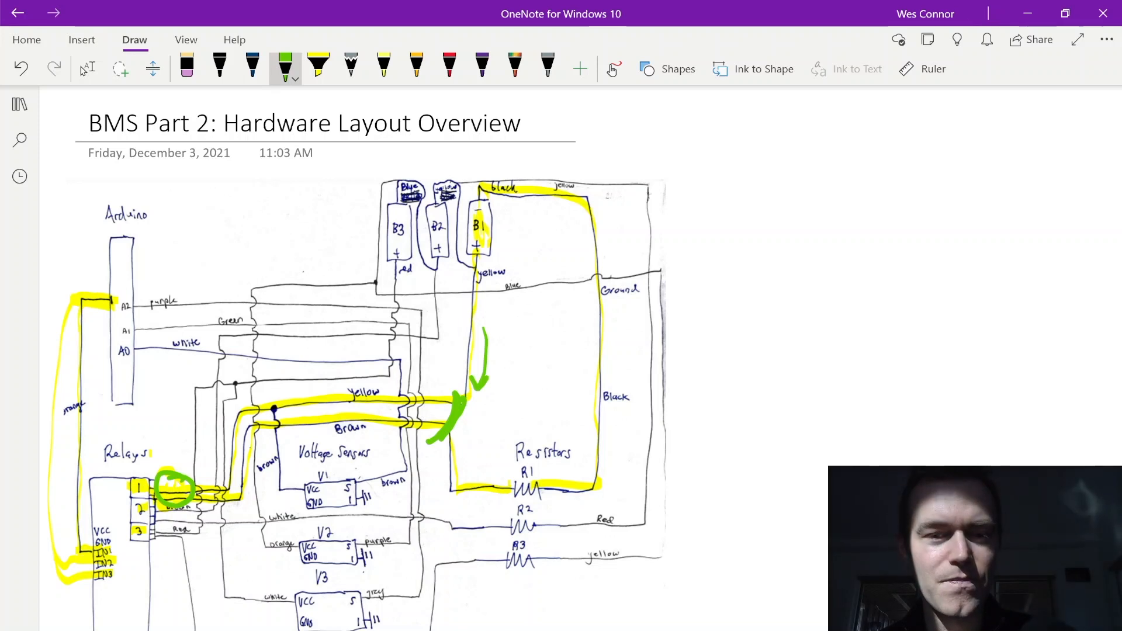
pyautogui.moveTo(458, 461); pyautogui.dragTo(508, 457)
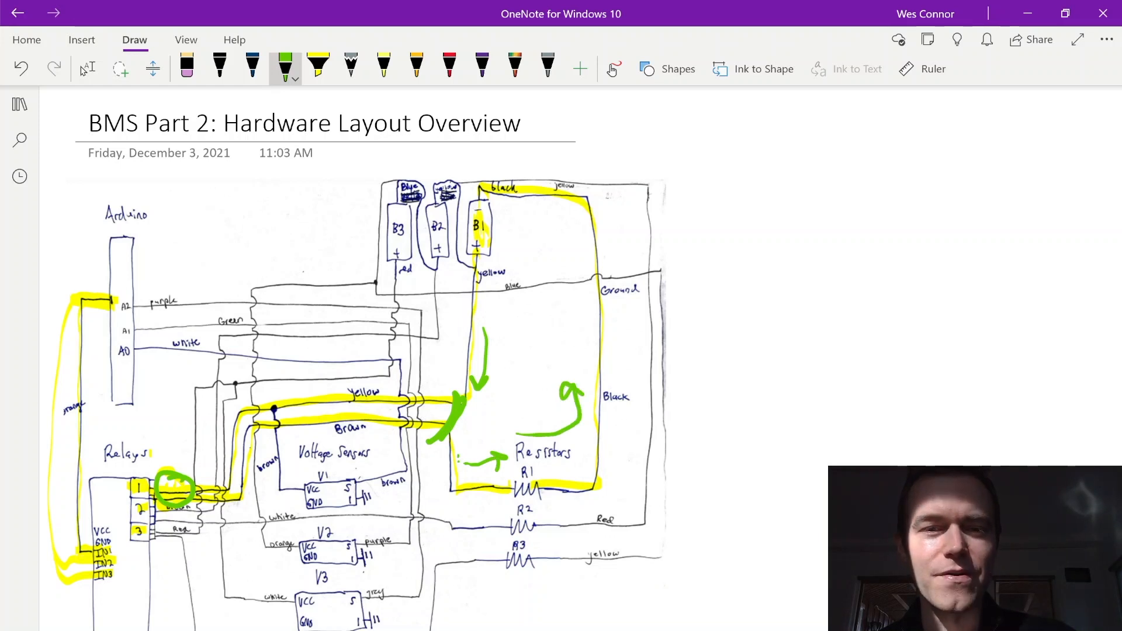
# Step: Note 4.2V in green with an arrow from B1, then wipe all markup back to the bare sketch
pyautogui.moveTo(502, 228); pyautogui.dragTo(698, 202)
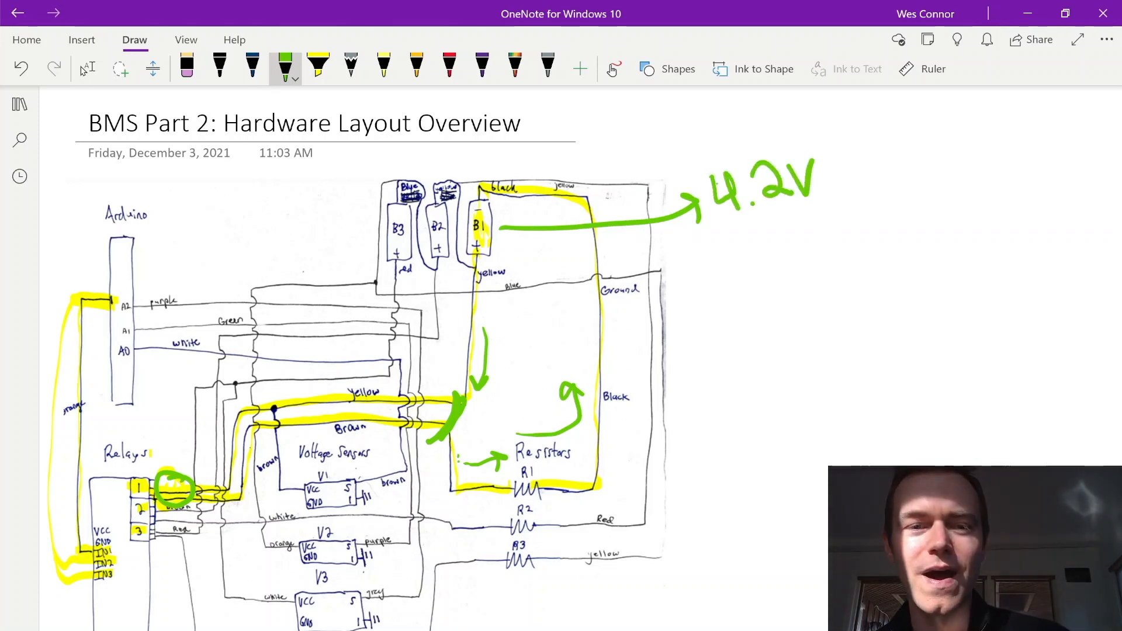
pyautogui.moveTo(473, 161); pyautogui.dragTo(411, 148)
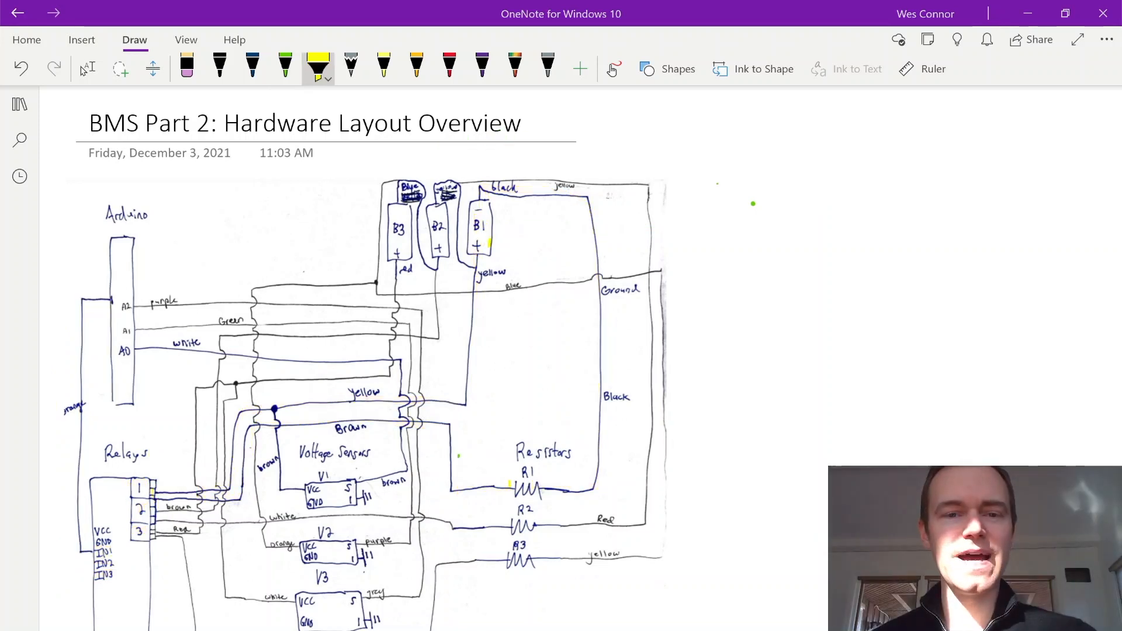
# Step: Highlight the Voltage Sensors label, V1's edge and the yellow wire up to B1's + terminal
pyautogui.moveTo(487, 218); pyautogui.dragTo(516, 215)
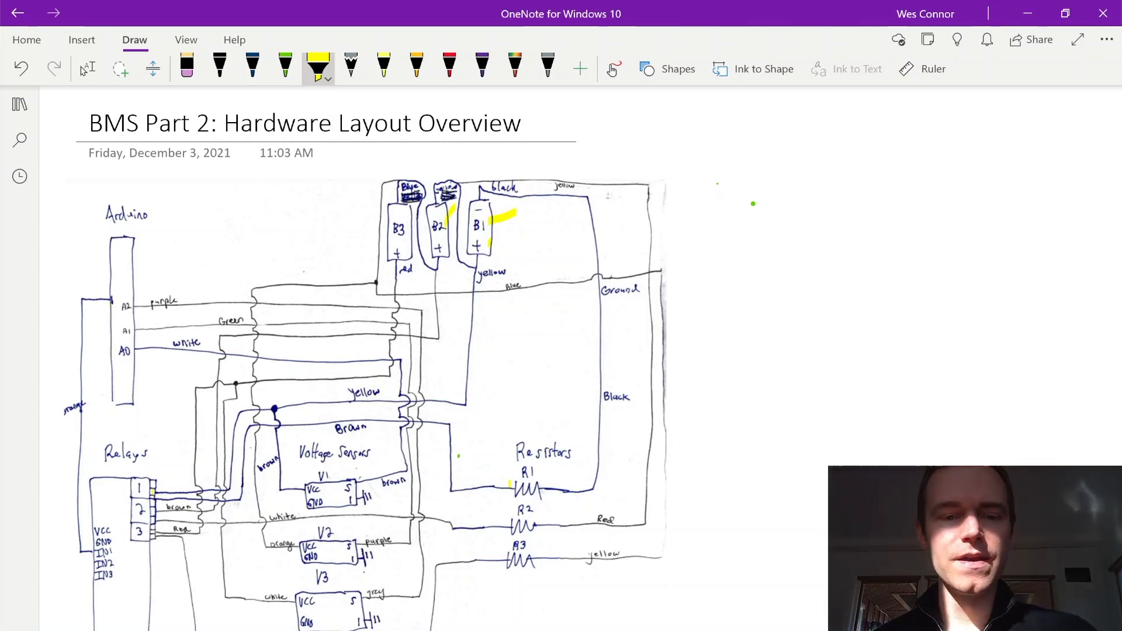
pyautogui.moveTo(293, 452); pyautogui.dragTo(379, 449)
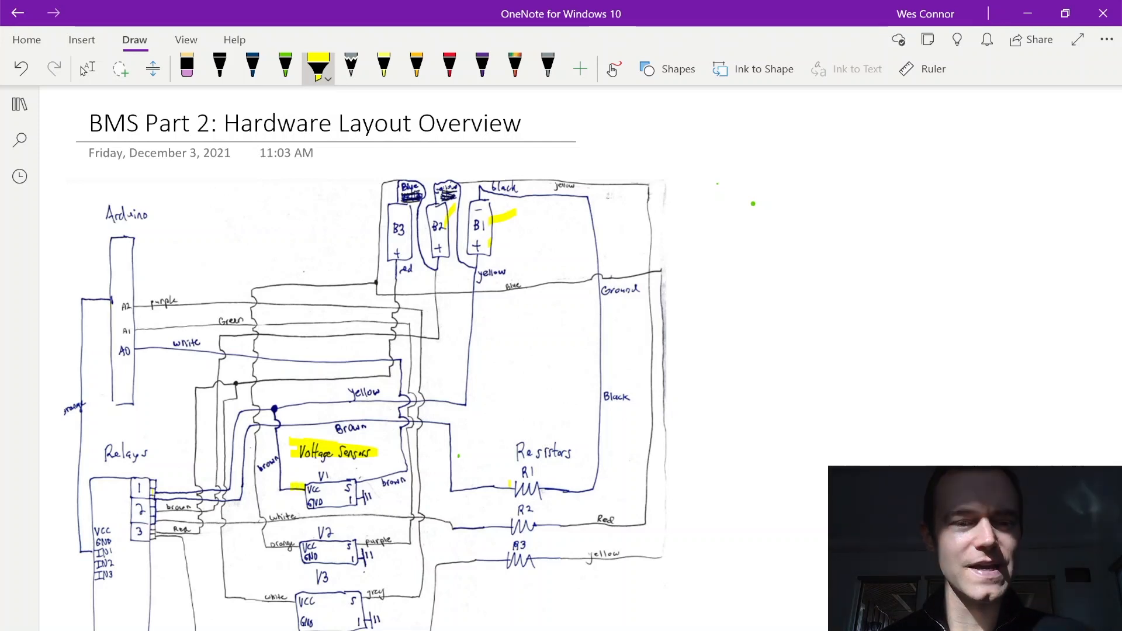
pyautogui.moveTo(274, 410); pyautogui.dragTo(286, 492)
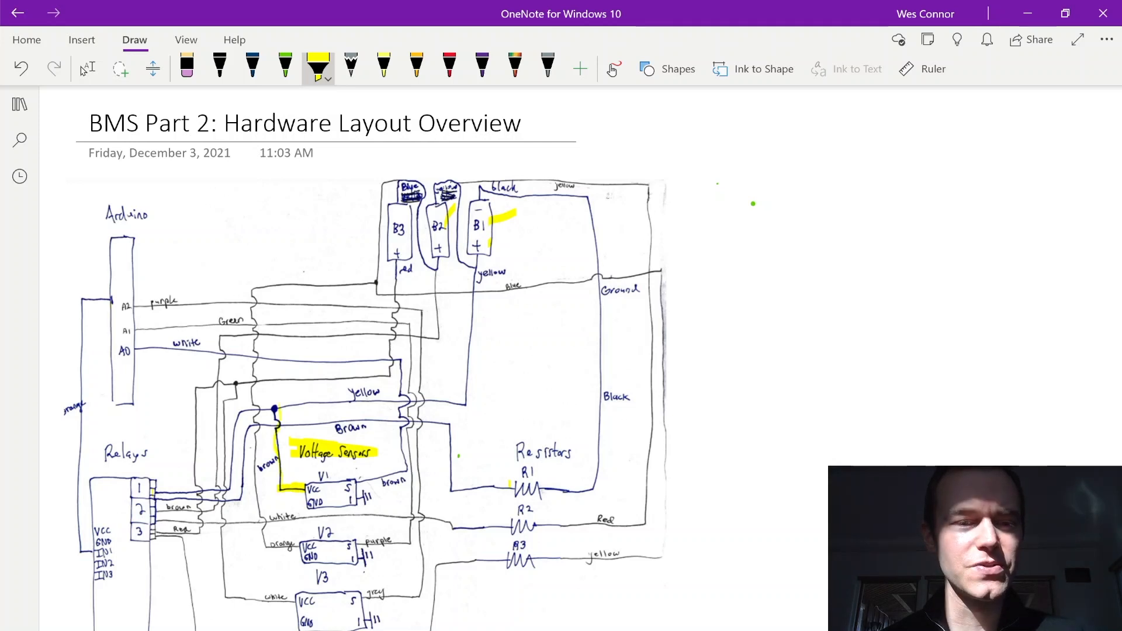
pyautogui.moveTo(275, 402); pyautogui.dragTo(462, 400)
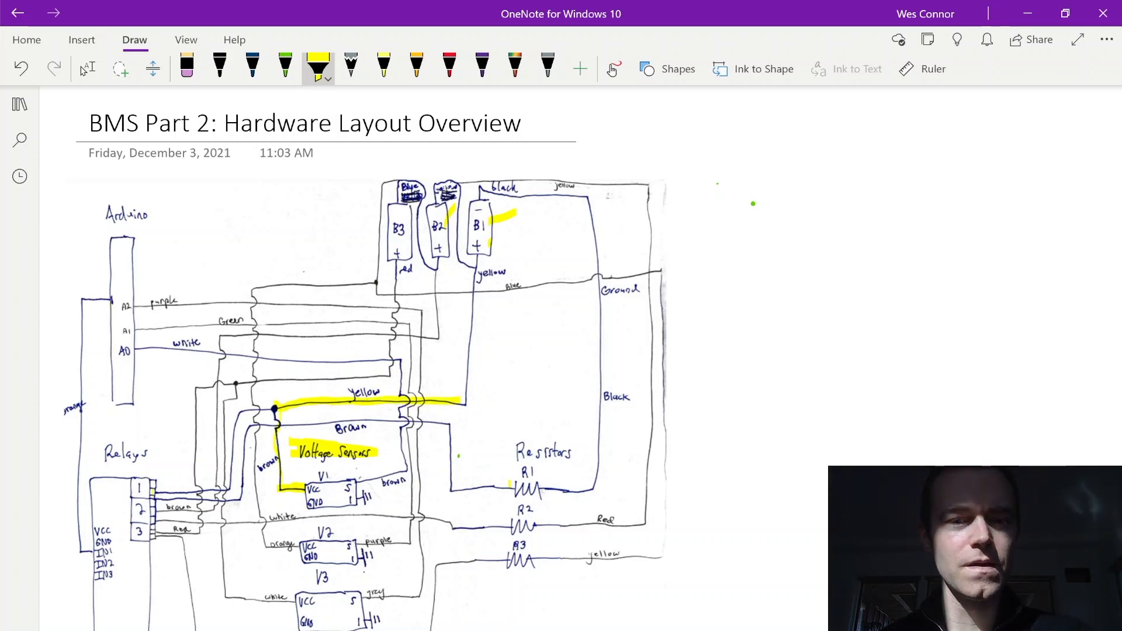
pyautogui.moveTo(478, 250); pyautogui.dragTo(464, 397)
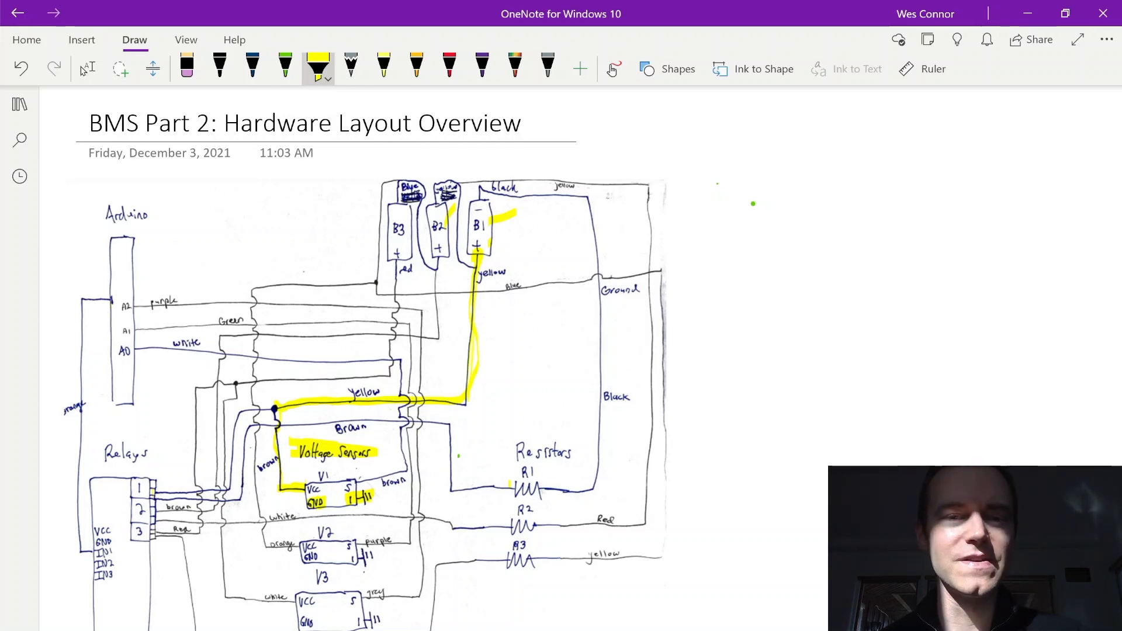
# Step: In orange, circle the Arduino's A0 pin and trace the white wire from V1's S pin
pyautogui.click(416, 68)
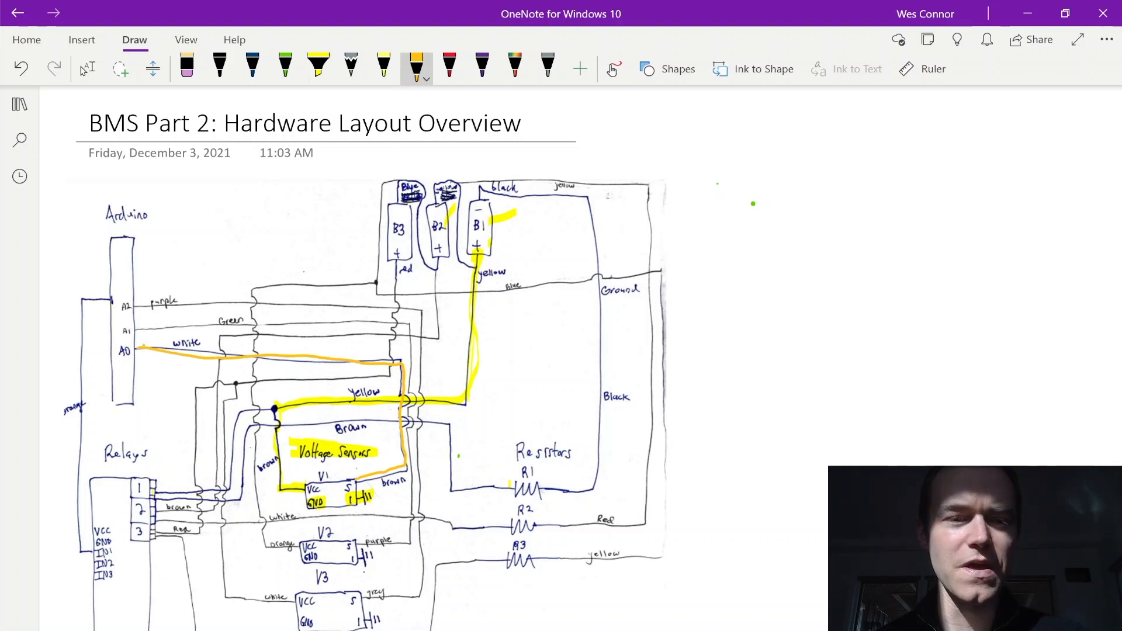
pyautogui.moveTo(139, 351); pyautogui.dragTo(115, 350)
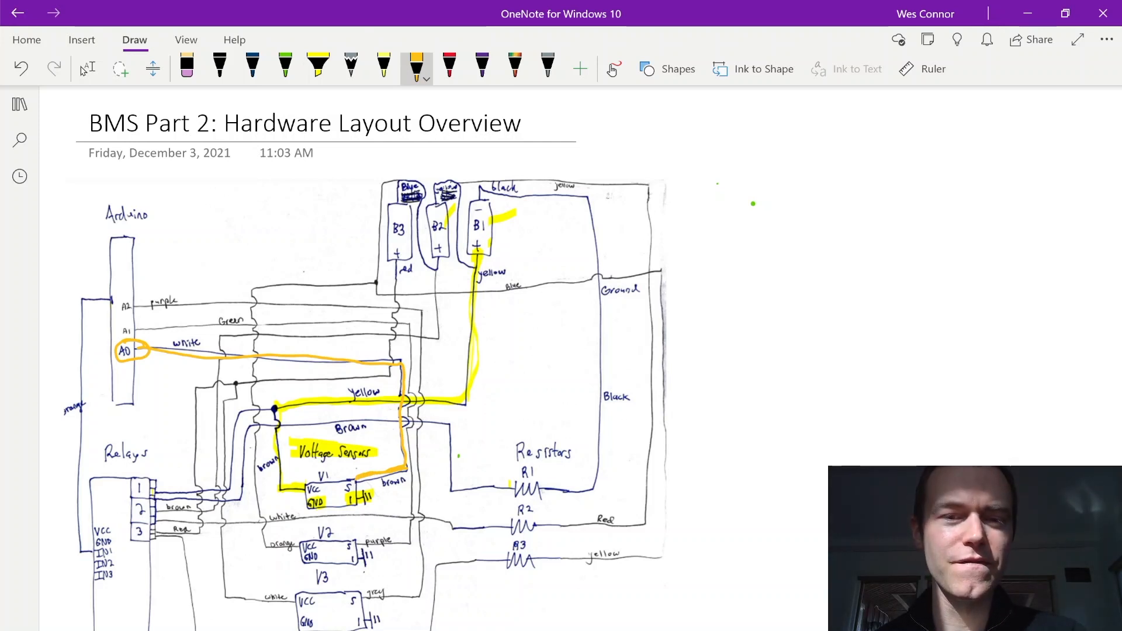
pyautogui.moveTo(469, 254); pyautogui.dragTo(486, 243)
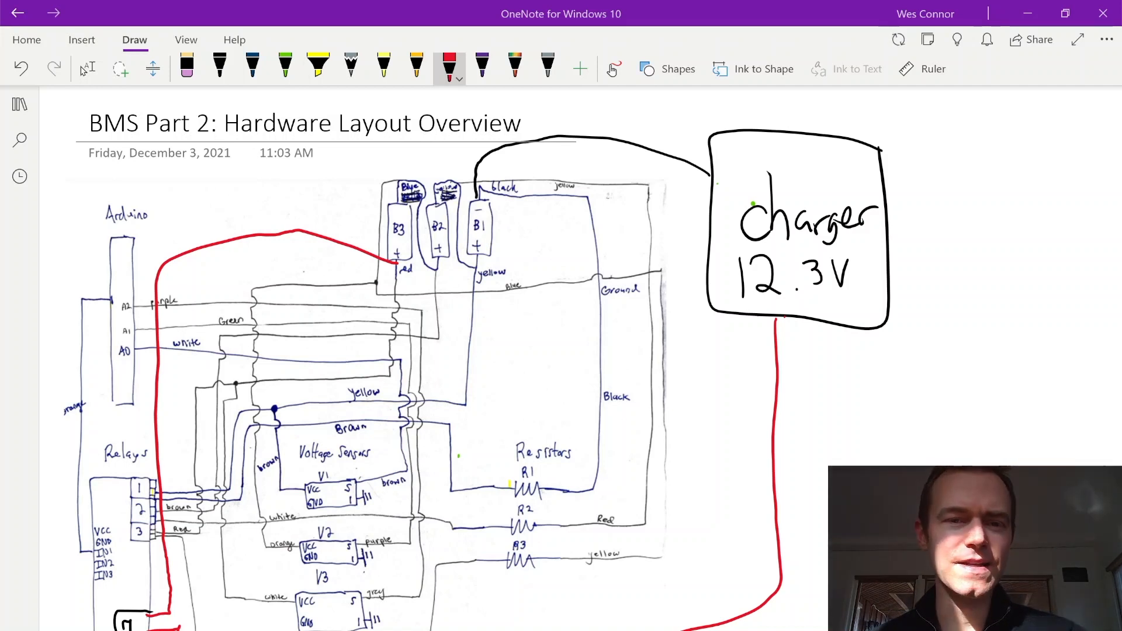
# Step: Highlight the charger label and red lead in yellow and circle B3's + terminal
pyautogui.click(318, 68)
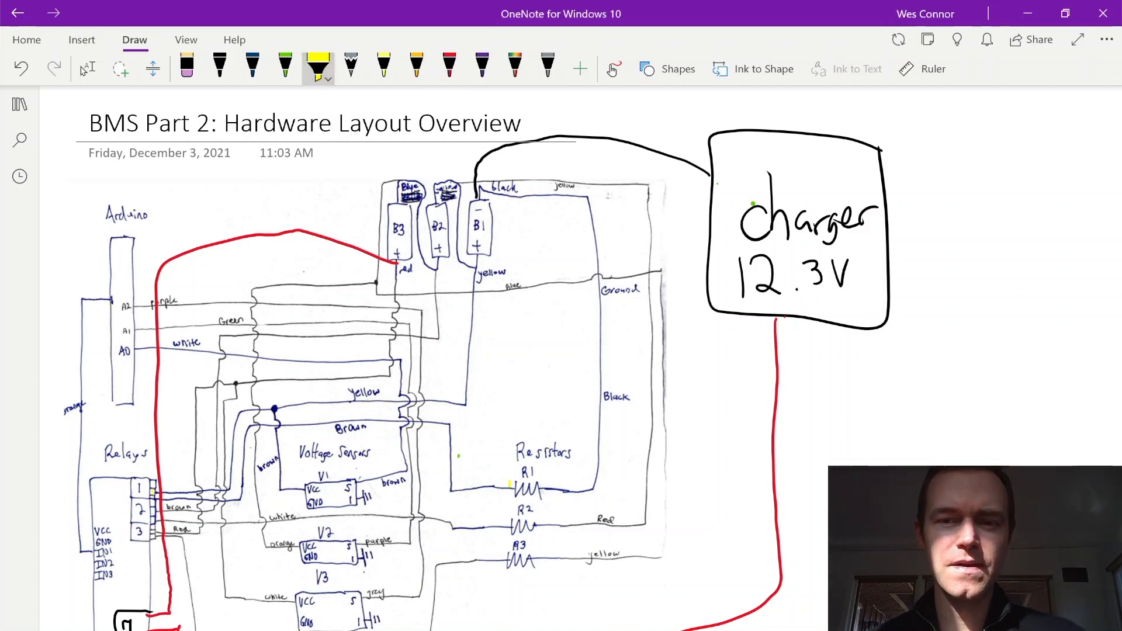
pyautogui.moveTo(715, 219); pyautogui.dragTo(869, 218)
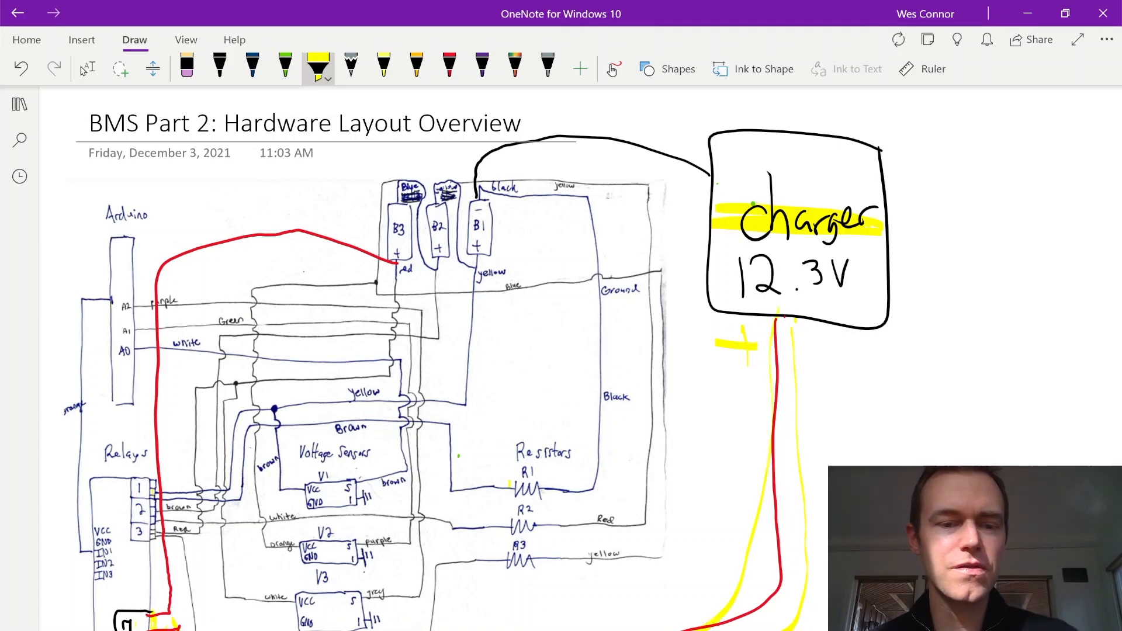
pyautogui.moveTo(371, 243); pyautogui.dragTo(408, 265)
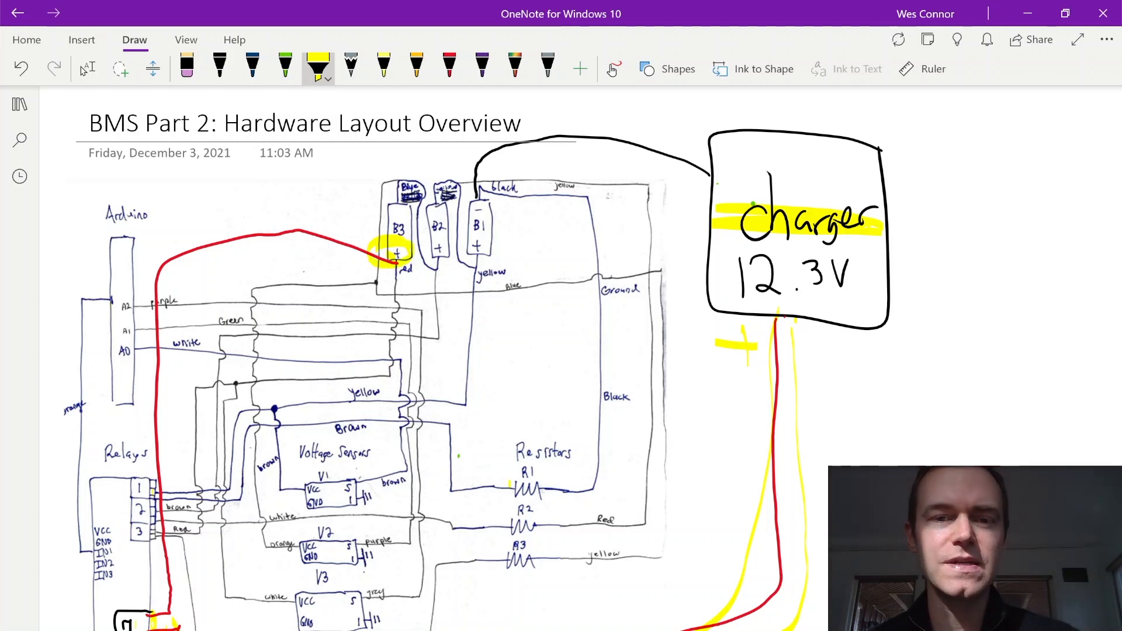
pyautogui.moveTo(472, 186); pyautogui.dragTo(497, 208)
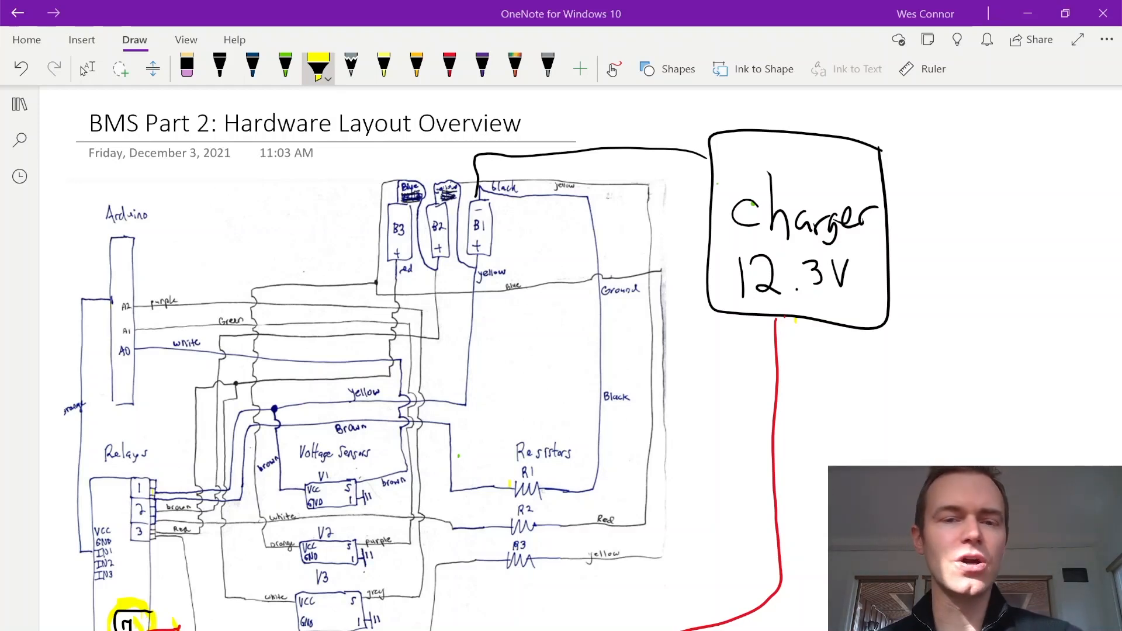
# Step: Box batteries B3, B2 and B1 in yellow and note <4.1 beside them
pyautogui.moveTo(387, 212); pyautogui.dragTo(494, 246)
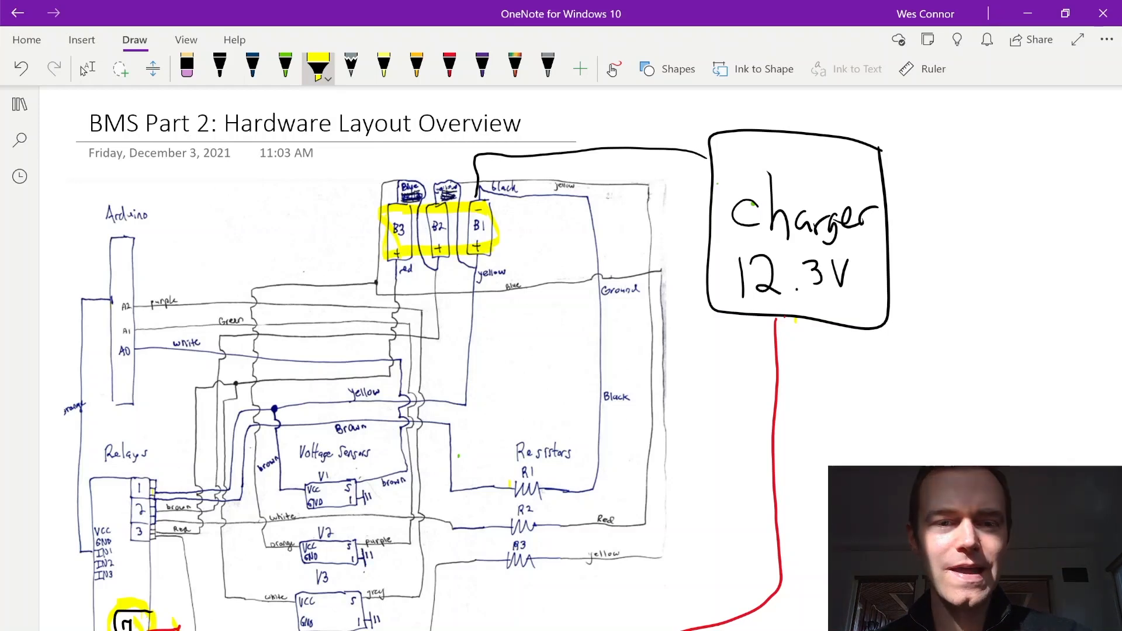
pyautogui.moveTo(297, 212); pyautogui.dragTo(256, 250)
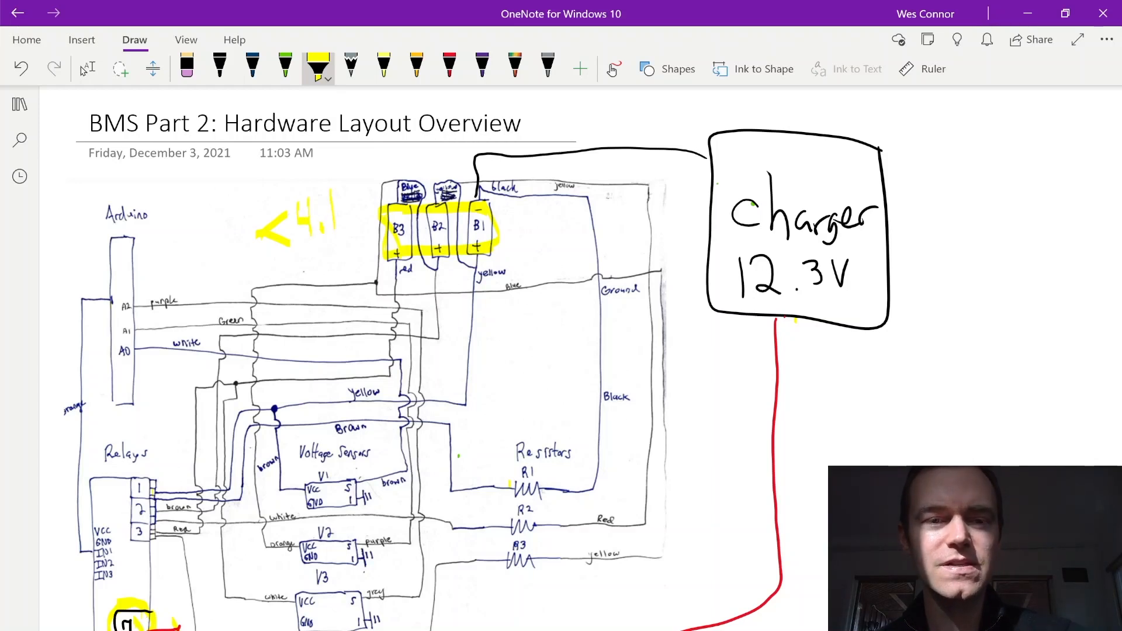
pyautogui.moveTo(280, 255); pyautogui.dragTo(344, 250)
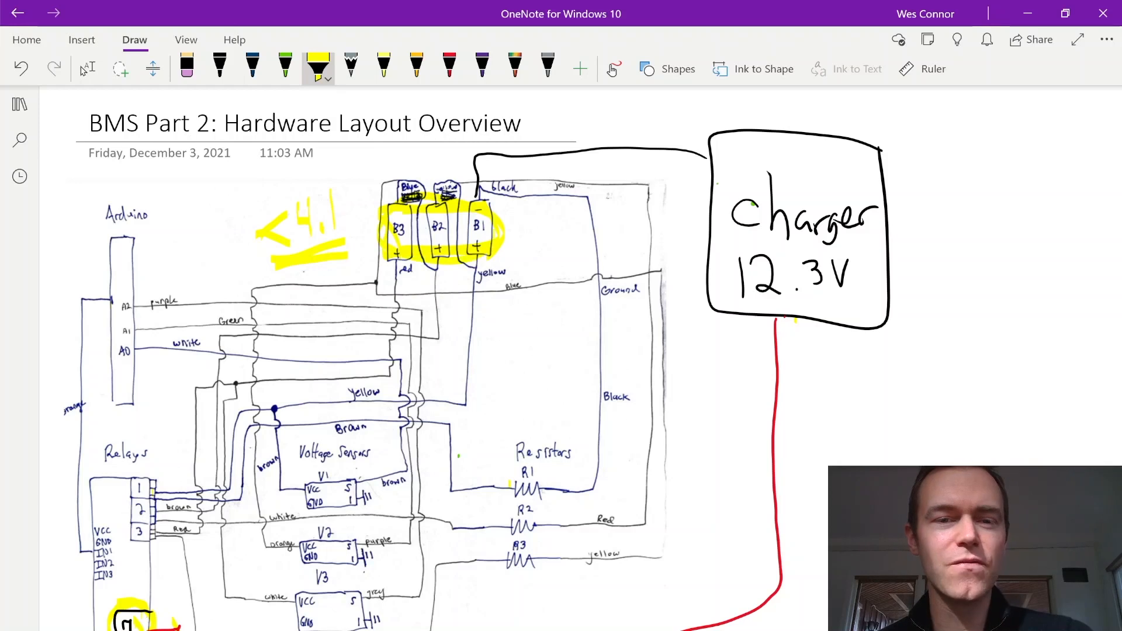
# Step: Draw a yellow ring around the Charger 12.3V box
pyautogui.moveTo(772, 170); pyautogui.dragTo(890, 189)
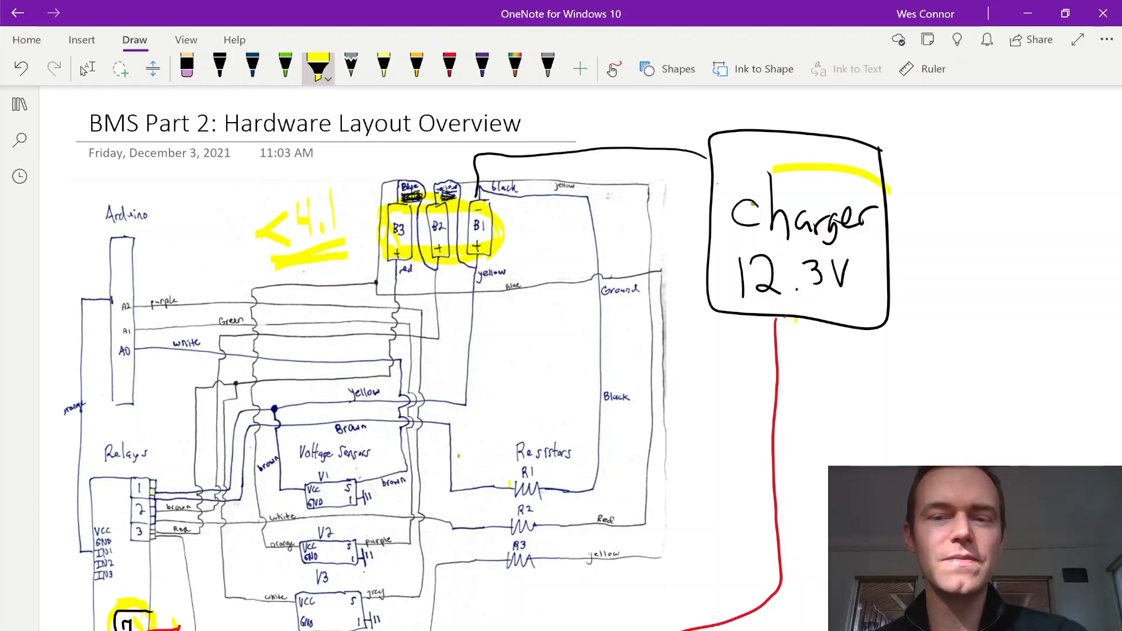
pyautogui.moveTo(772, 179); pyautogui.dragTo(816, 365)
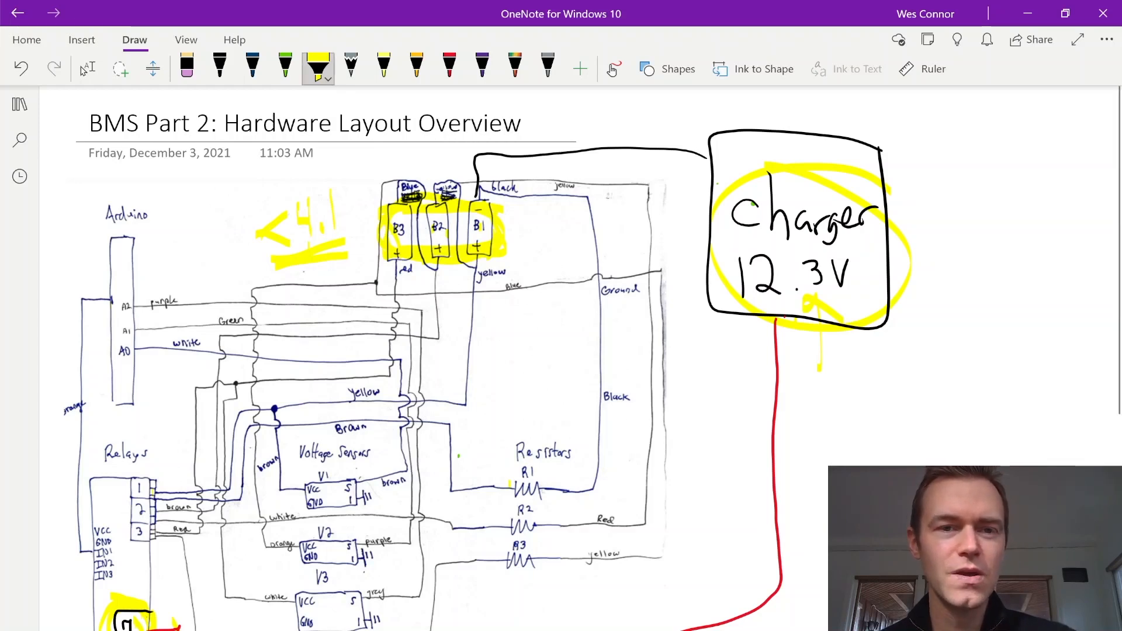
# Step: Write 4.0V by B2 and B3 and circled +4.1V by B1 in green, with an arrow between them
pyautogui.click(285, 67)
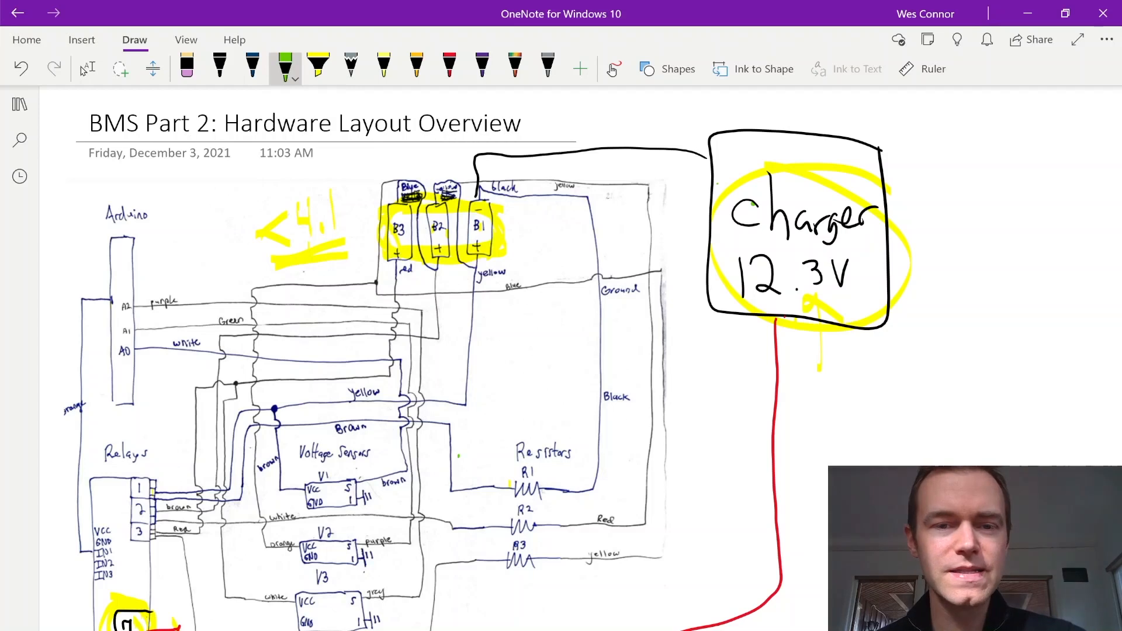
pyautogui.moveTo(419, 280); pyautogui.dragTo(432, 297)
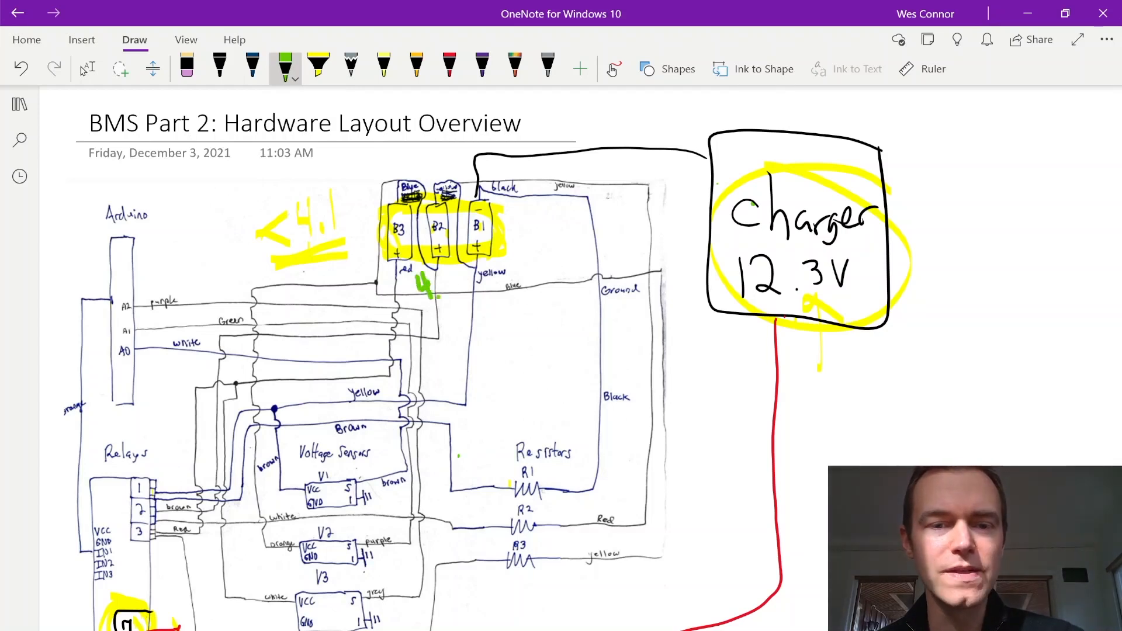
pyautogui.moveTo(429, 286); pyautogui.dragTo(462, 286)
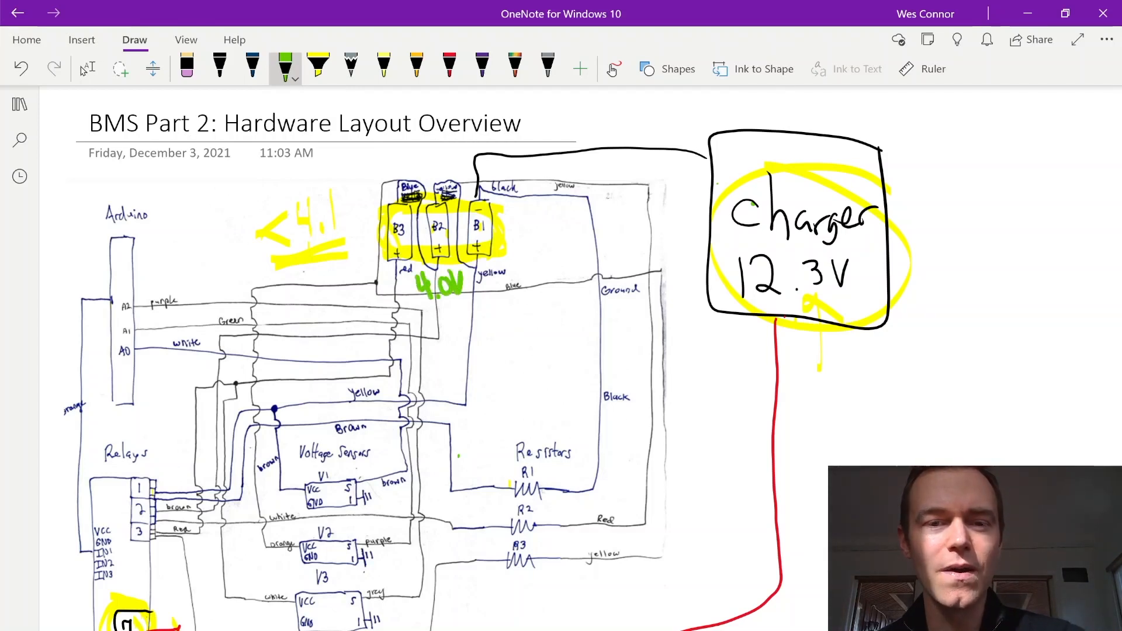
pyautogui.moveTo(498, 236); pyautogui.dragTo(536, 243)
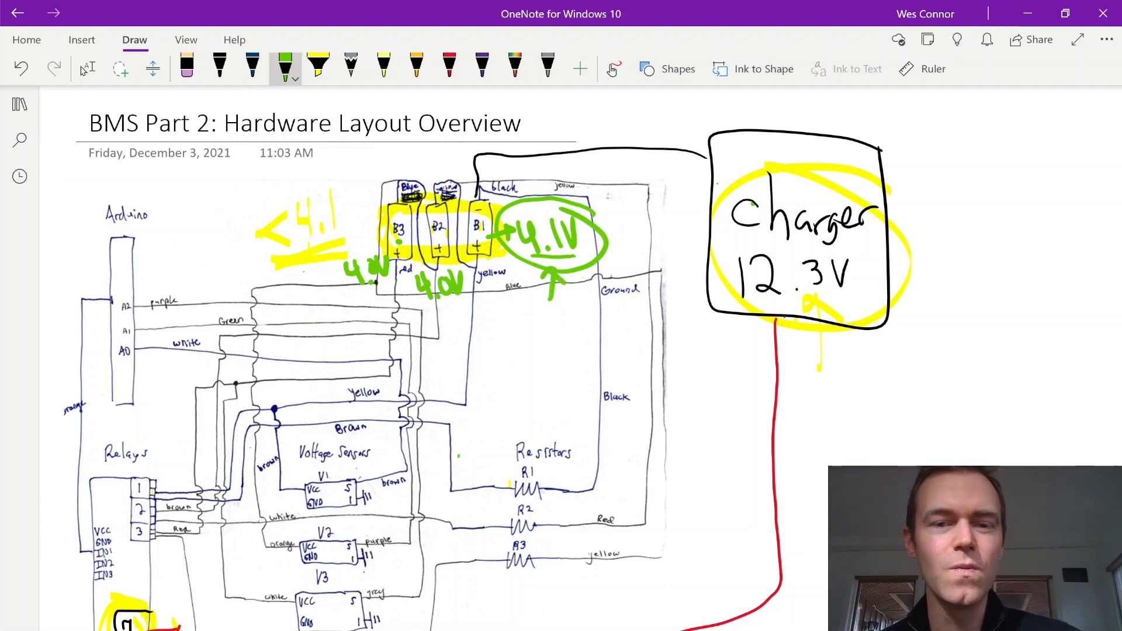
pyautogui.moveTo(559, 297); pyautogui.dragTo(447, 307)
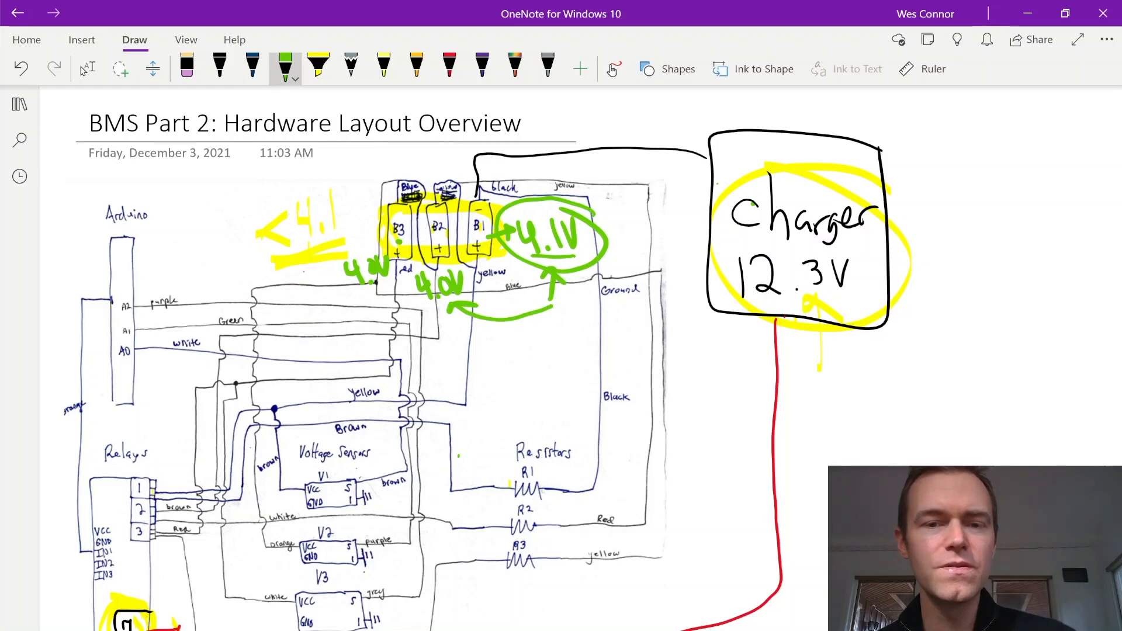
# Step: Highlight in yellow from the Arduino down to relay 1 and along the wire to resistor R1
pyautogui.click(317, 68)
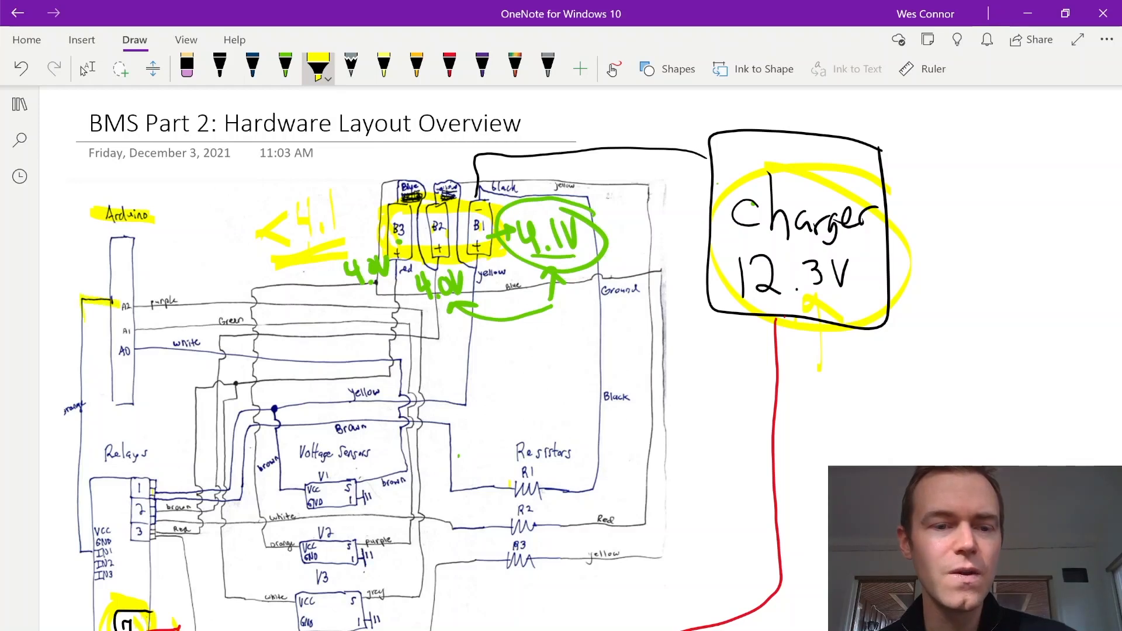
pyautogui.moveTo(81, 304); pyautogui.dragTo(132, 486)
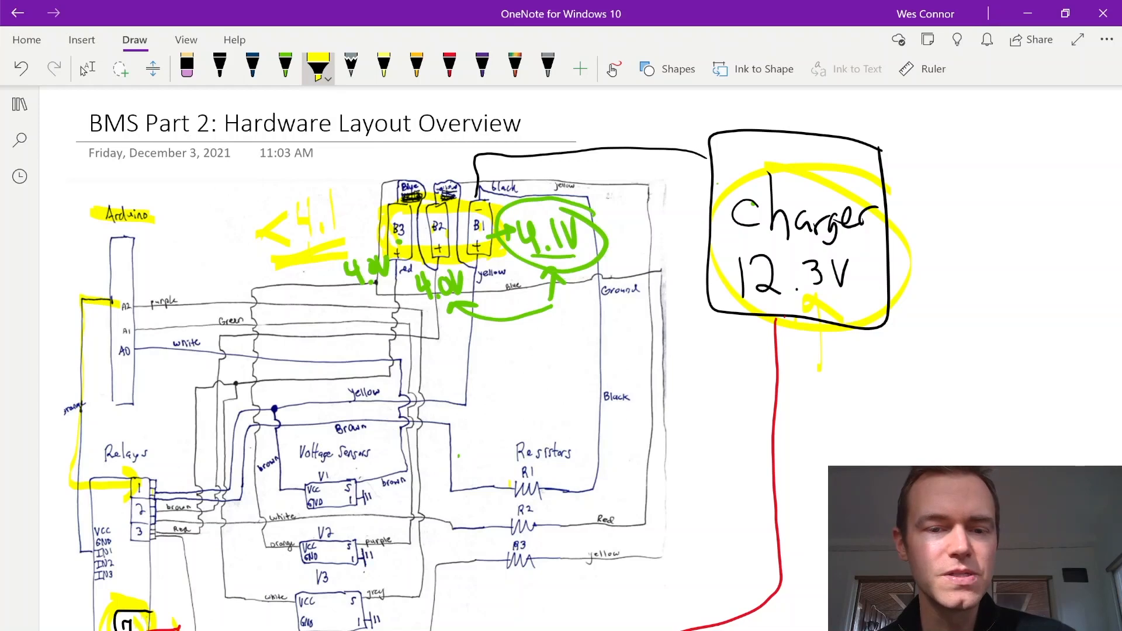
pyautogui.moveTo(429, 418); pyautogui.dragTo(493, 483)
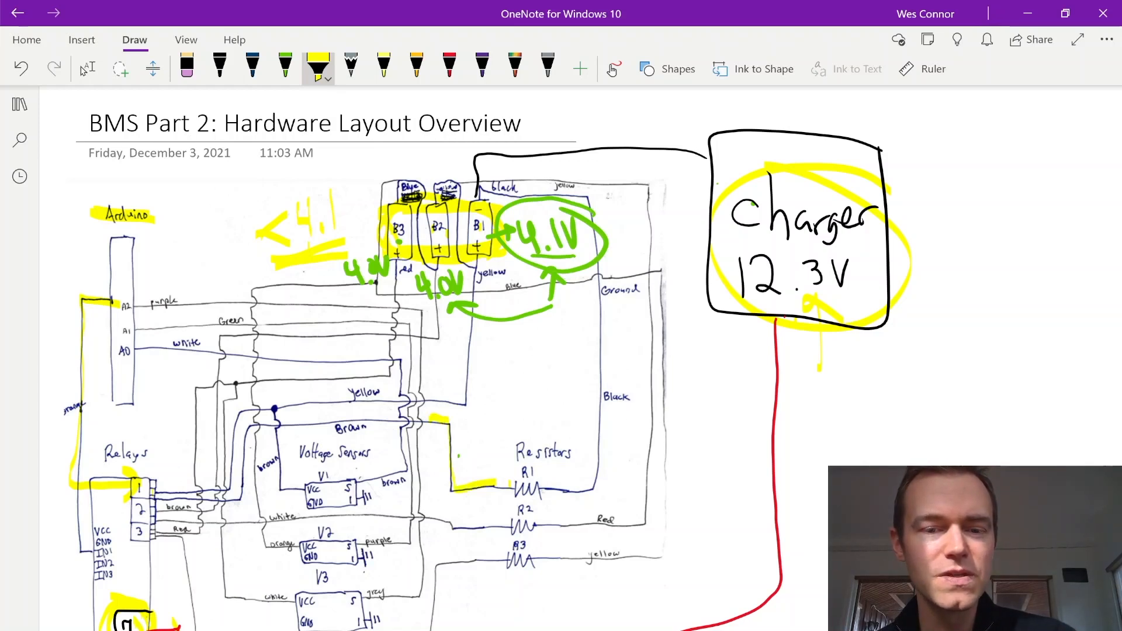
pyautogui.moveTo(490, 480); pyautogui.dragTo(547, 486)
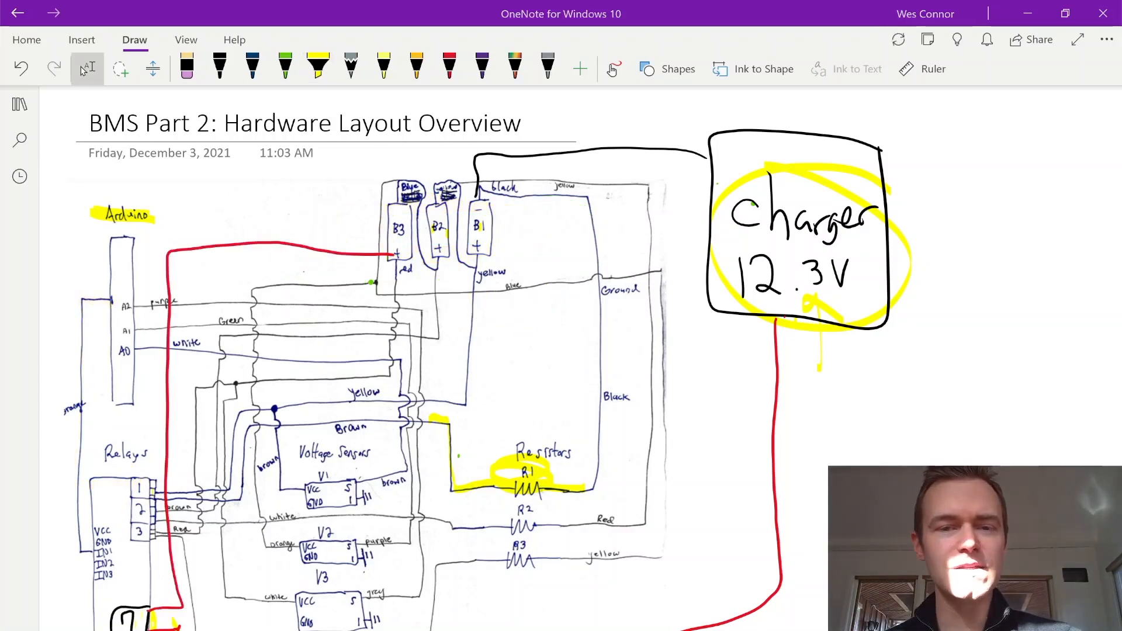
# Step: Highlight across cells B3–B1, then write 4.10 in green with an arrow to the charger box
pyautogui.click(318, 68)
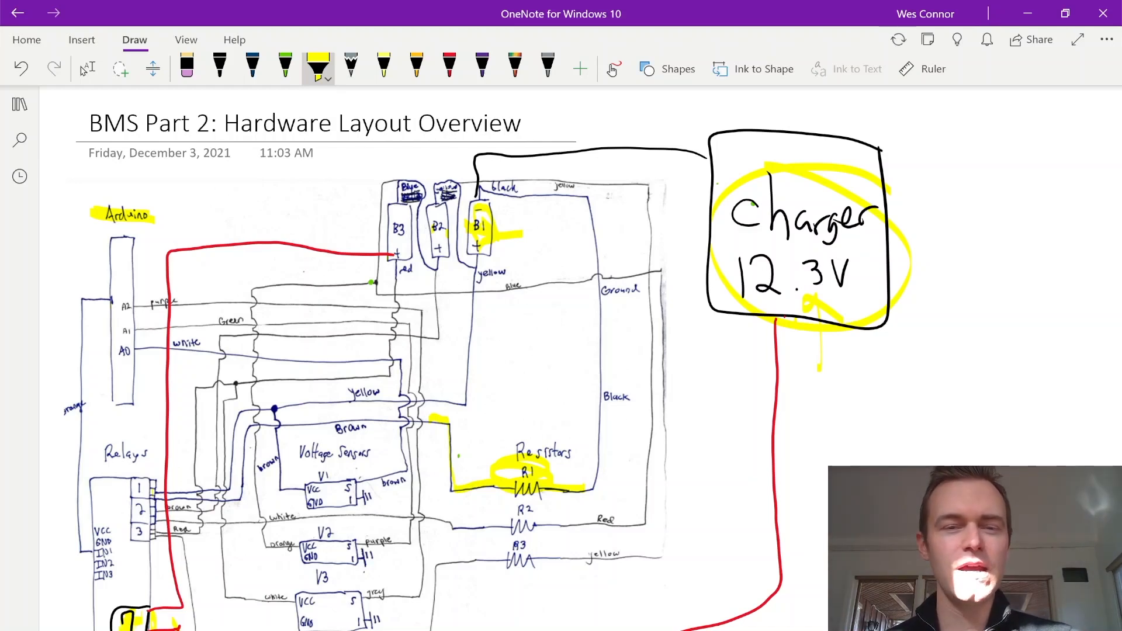
pyautogui.moveTo(378, 219); pyautogui.dragTo(501, 218)
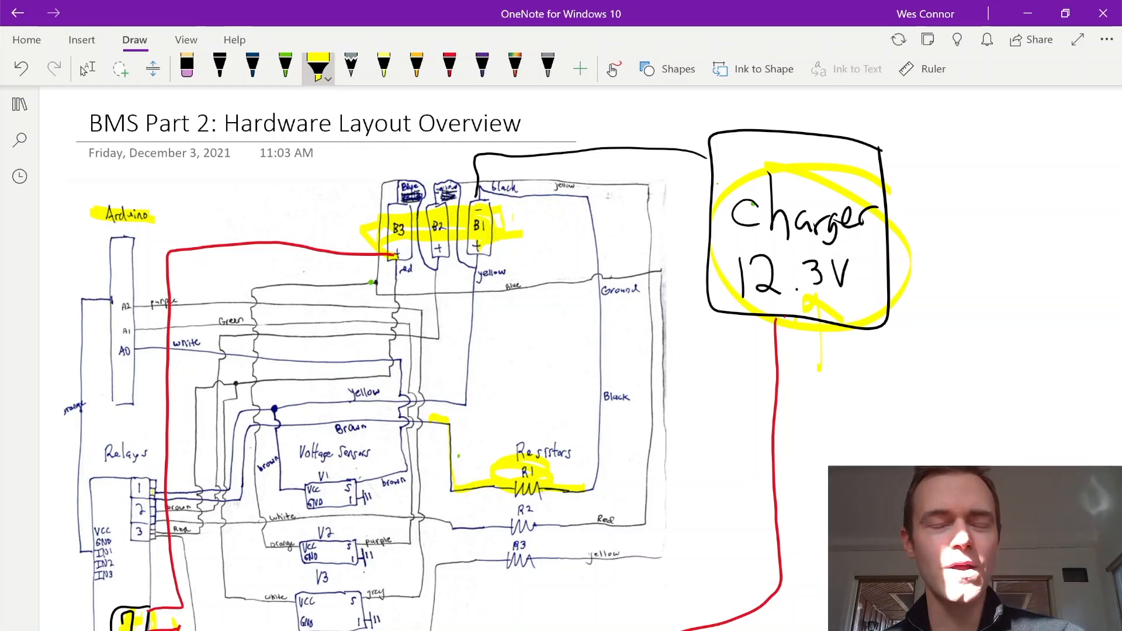
pyautogui.click(285, 68)
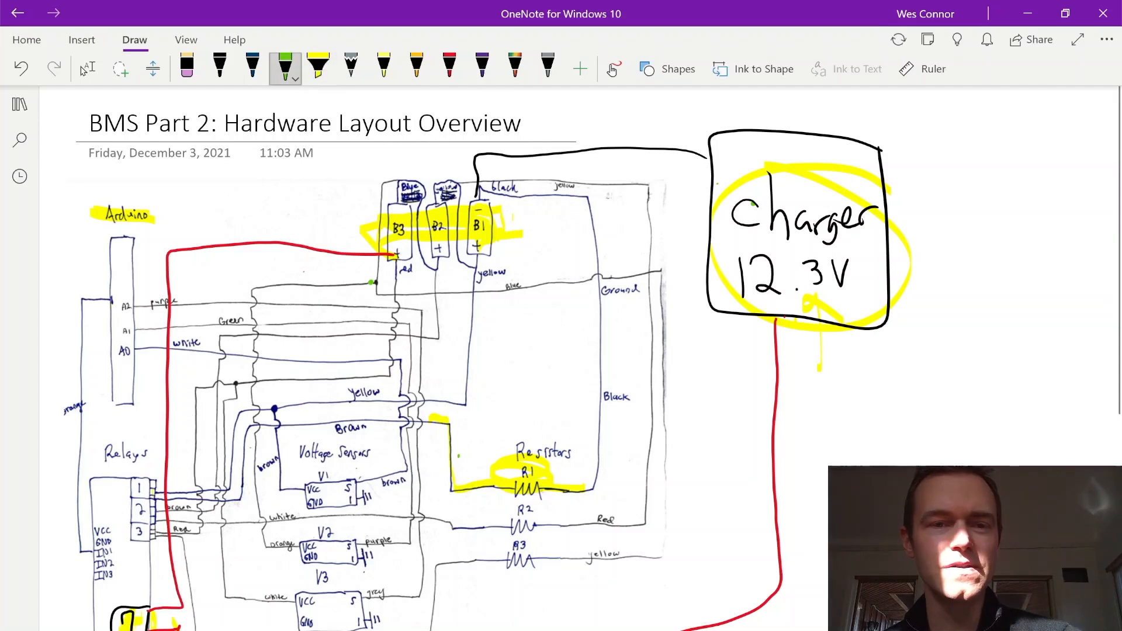
pyautogui.moveTo(526, 236); pyautogui.dragTo(591, 272)
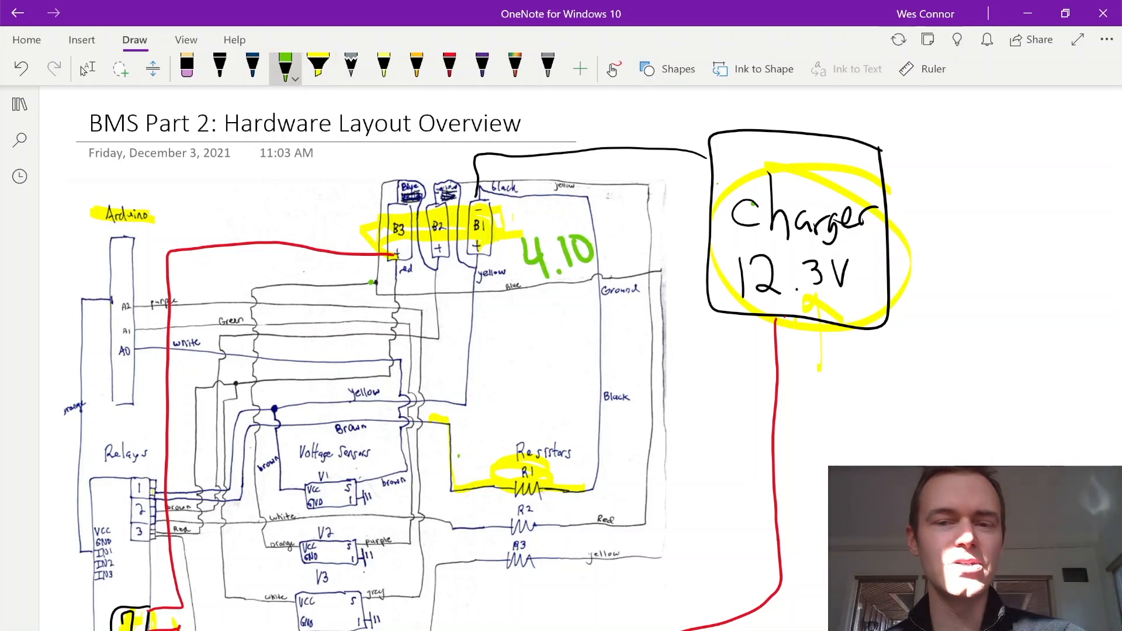
pyautogui.moveTo(654, 203); pyautogui.dragTo(704, 204)
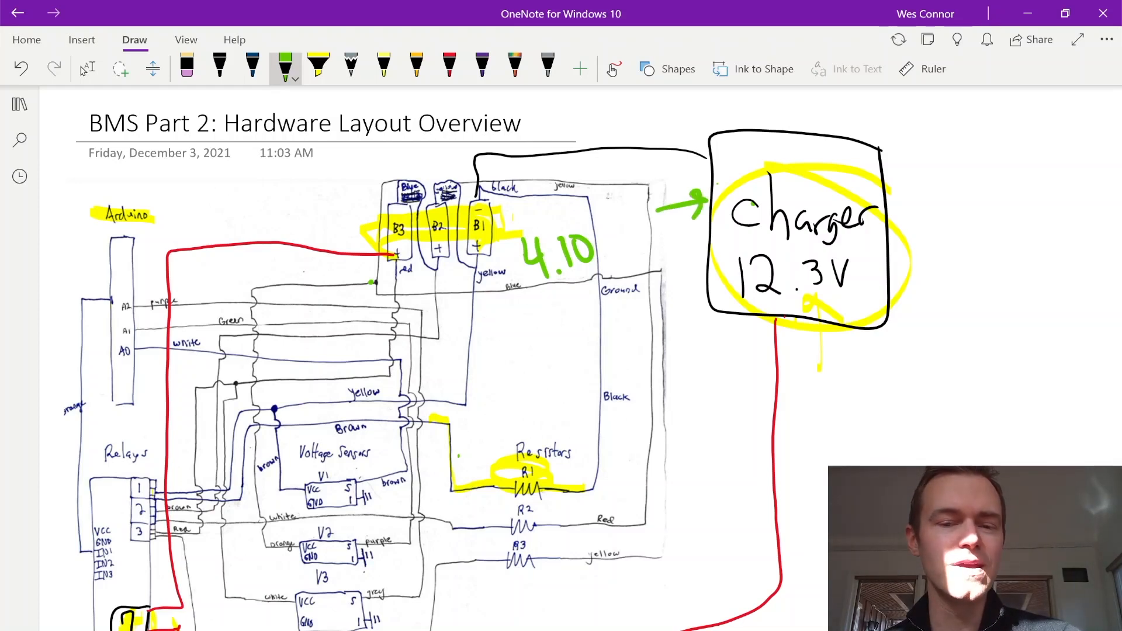
# Step: Circle resistors R2 and R3 in green
pyautogui.moveTo(493, 505); pyautogui.dragTo(543, 498)
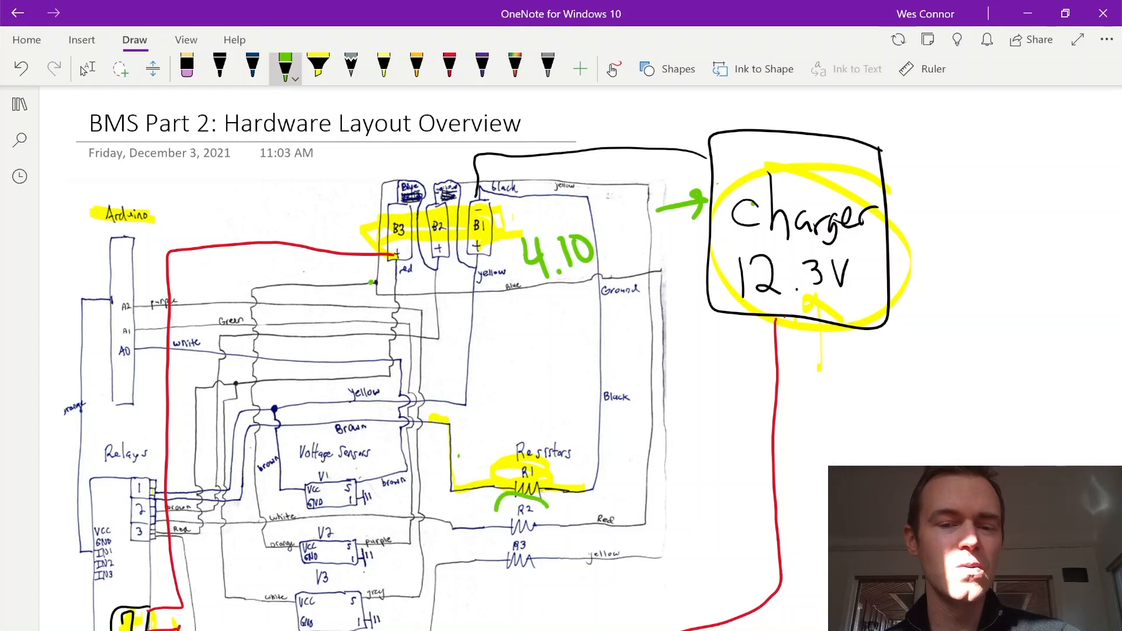
pyautogui.moveTo(493, 515); pyautogui.dragTo(559, 566)
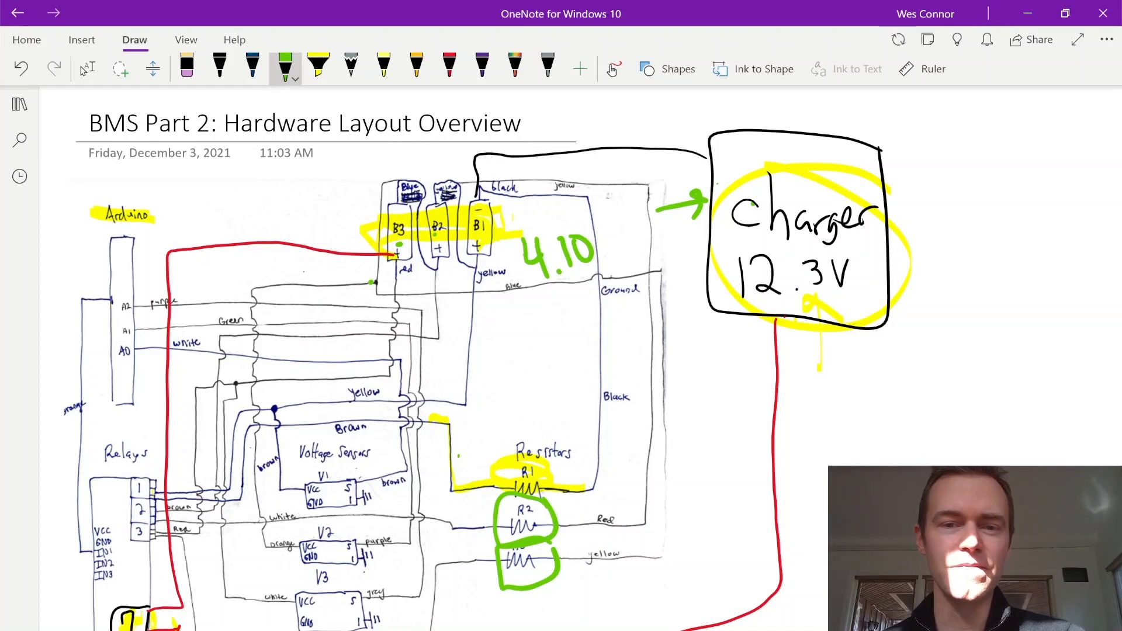
# Step: Circle 4.10 in yellow with a looping arrow from the charger line; undo the stray .02V note
pyautogui.click(317, 68)
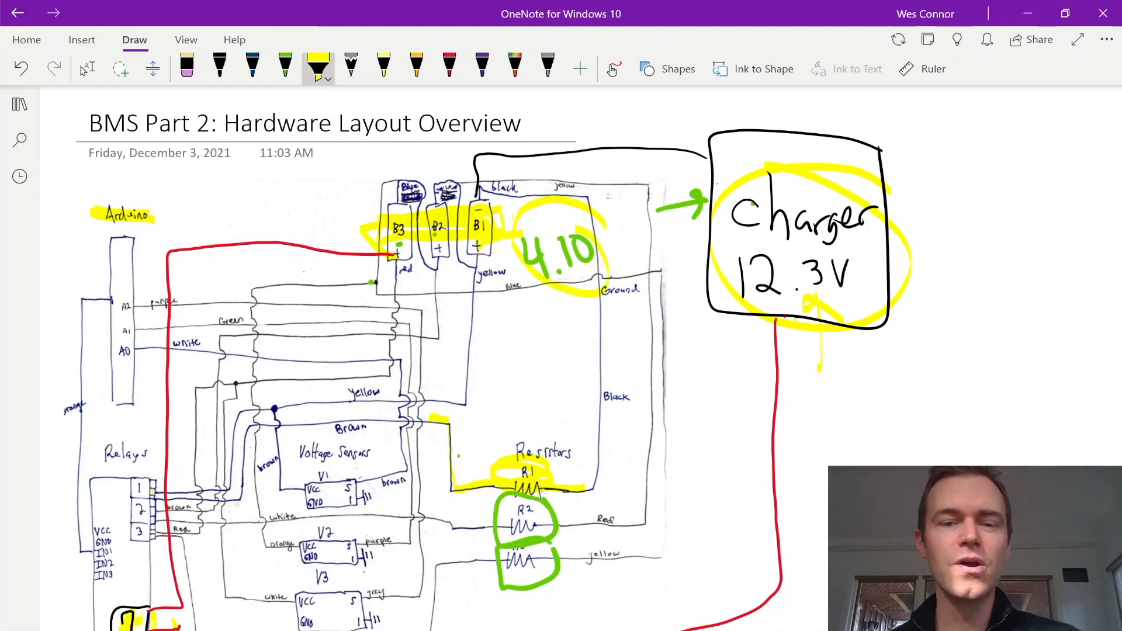
pyautogui.moveTo(565, 286); pyautogui.dragTo(559, 365)
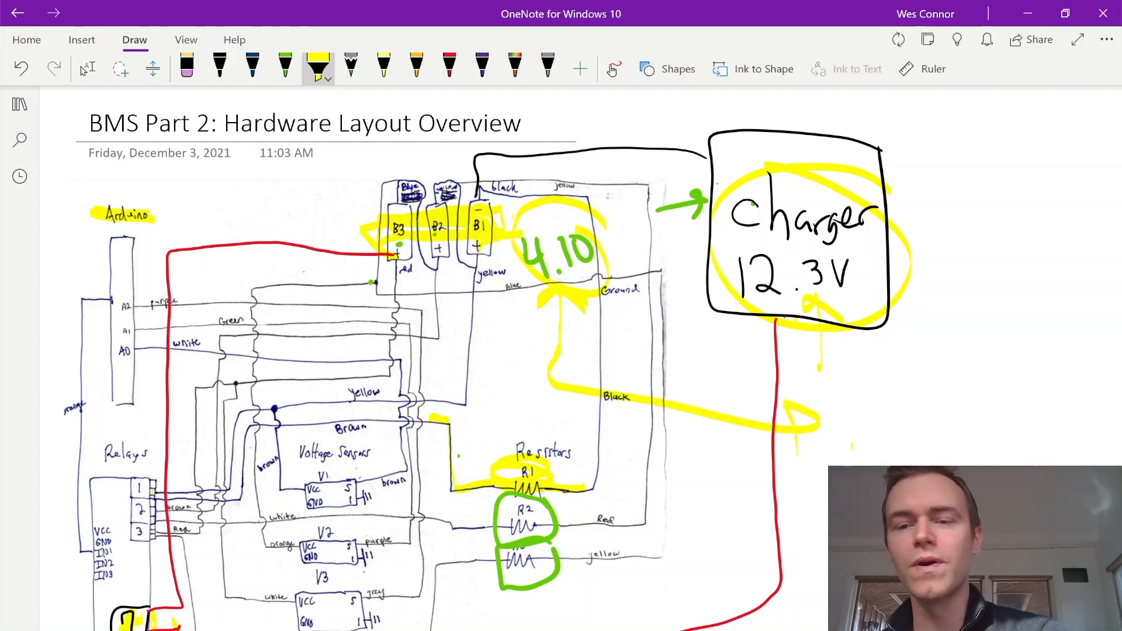
pyautogui.moveTo(866, 401); pyautogui.dragTo(970, 440)
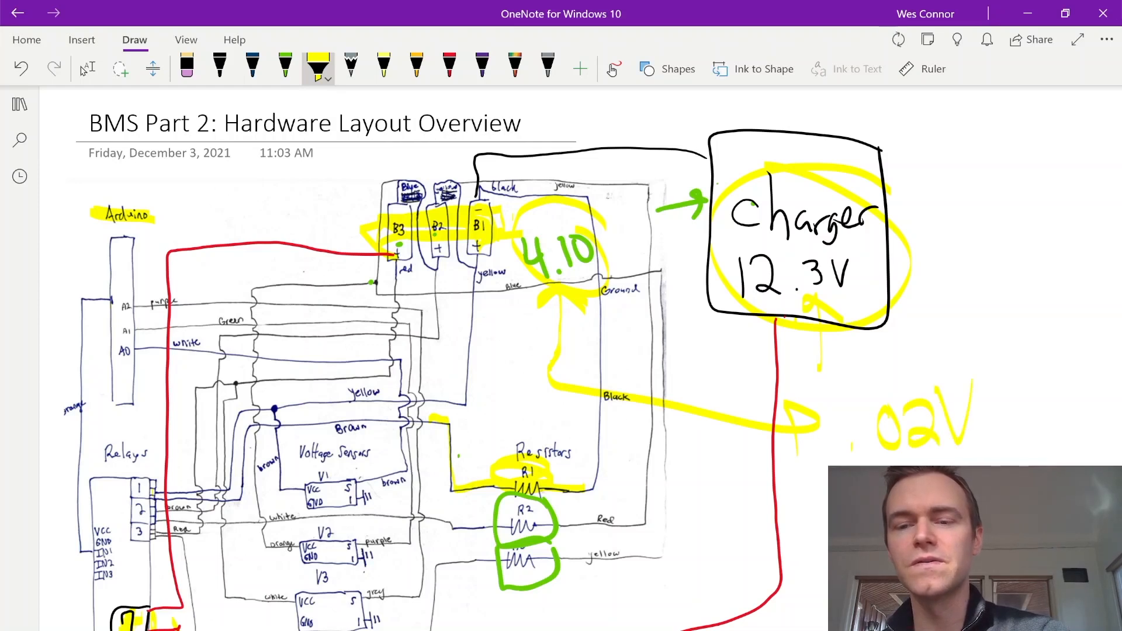
pyautogui.click(253, 68)
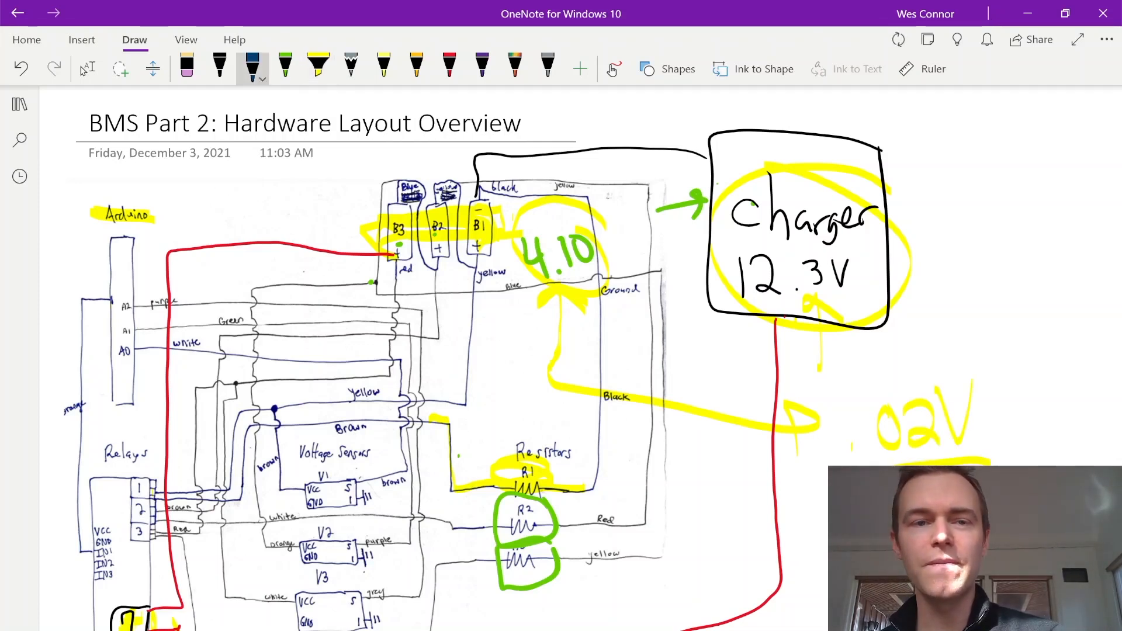
pyautogui.click(219, 69)
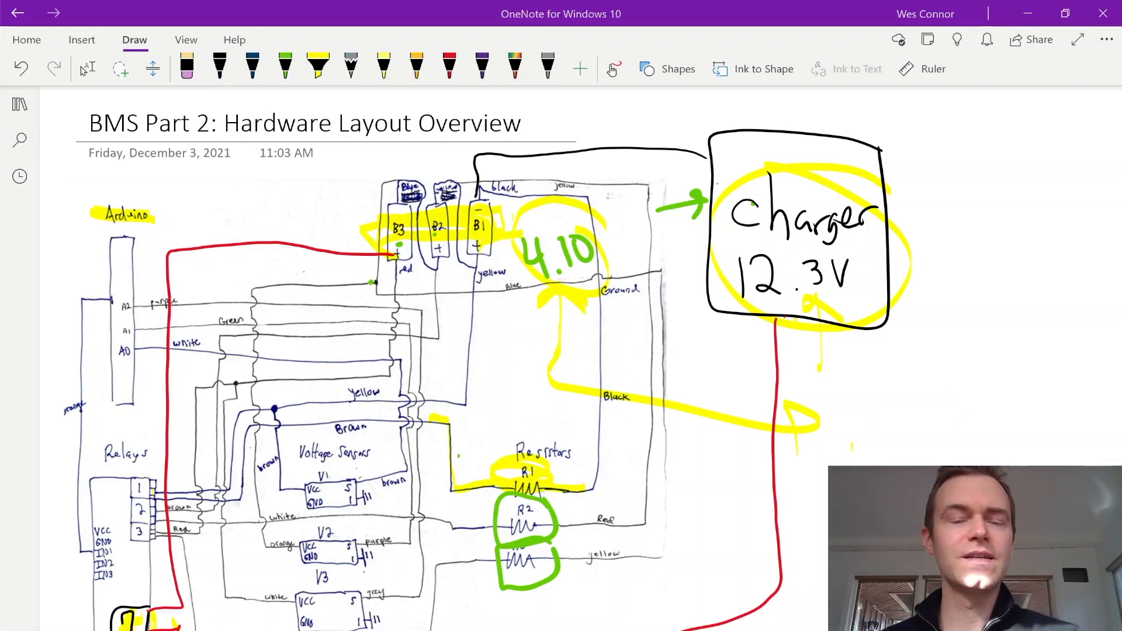
# Step: With black pen, draw a lead down from cell B2 and a cross beneath the 4.10 reading
pyautogui.click(220, 68)
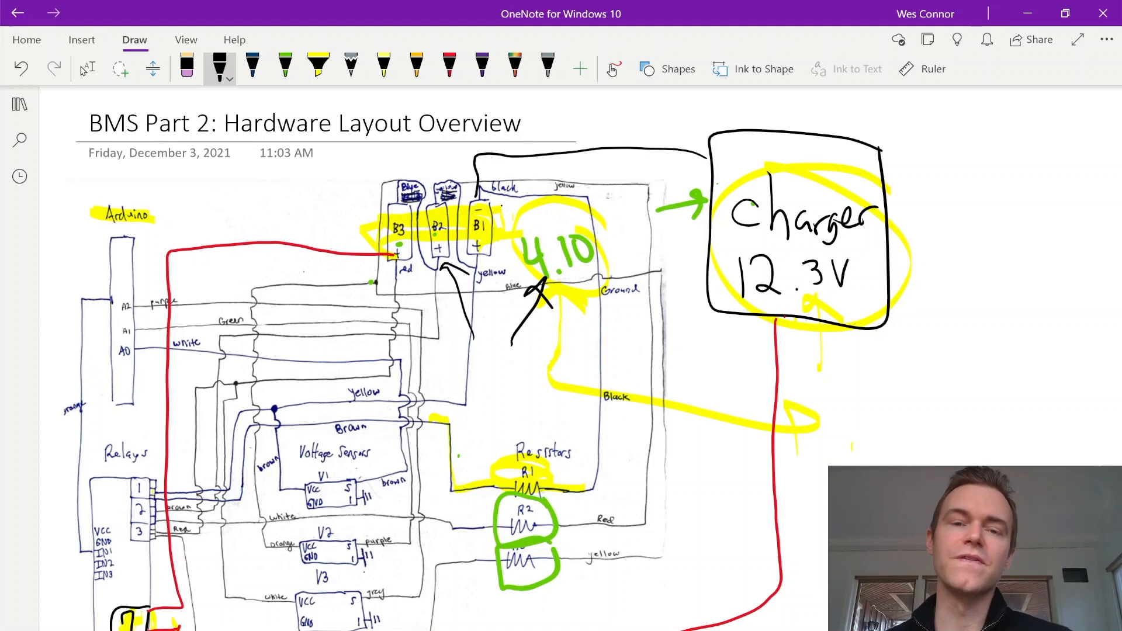
pyautogui.moveTo(330, 154); pyautogui.dragTo(407, 150)
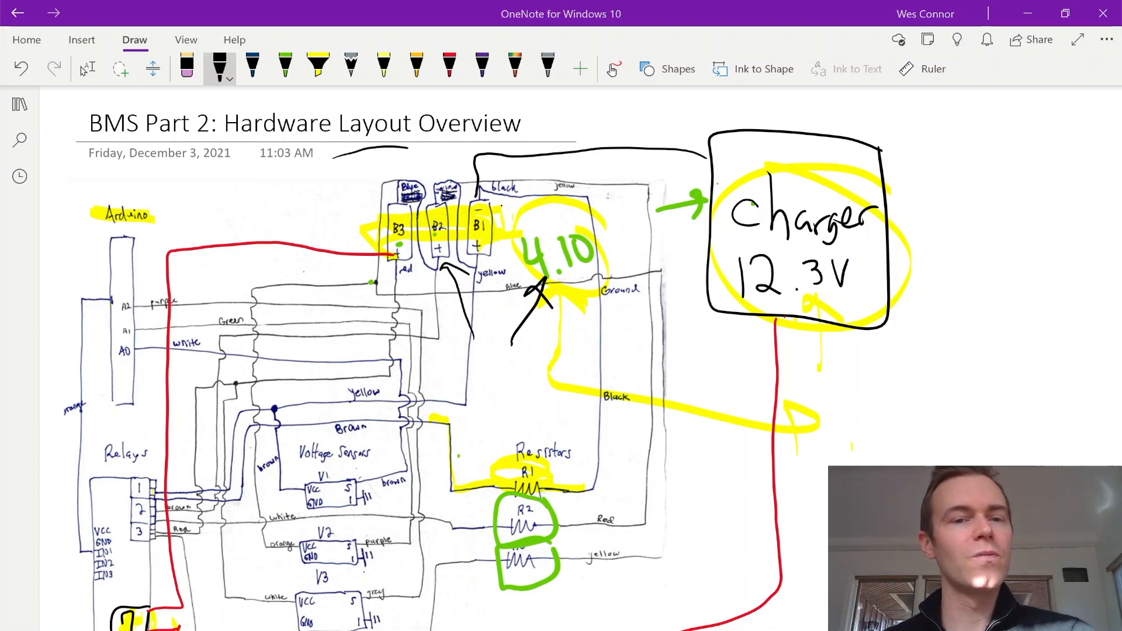